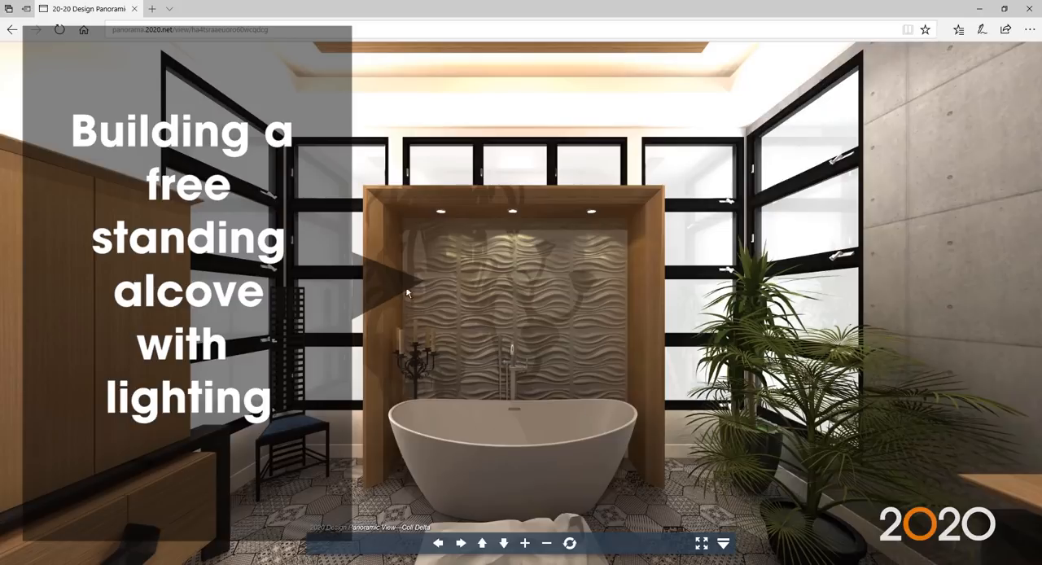
mouse_move(642, 350)
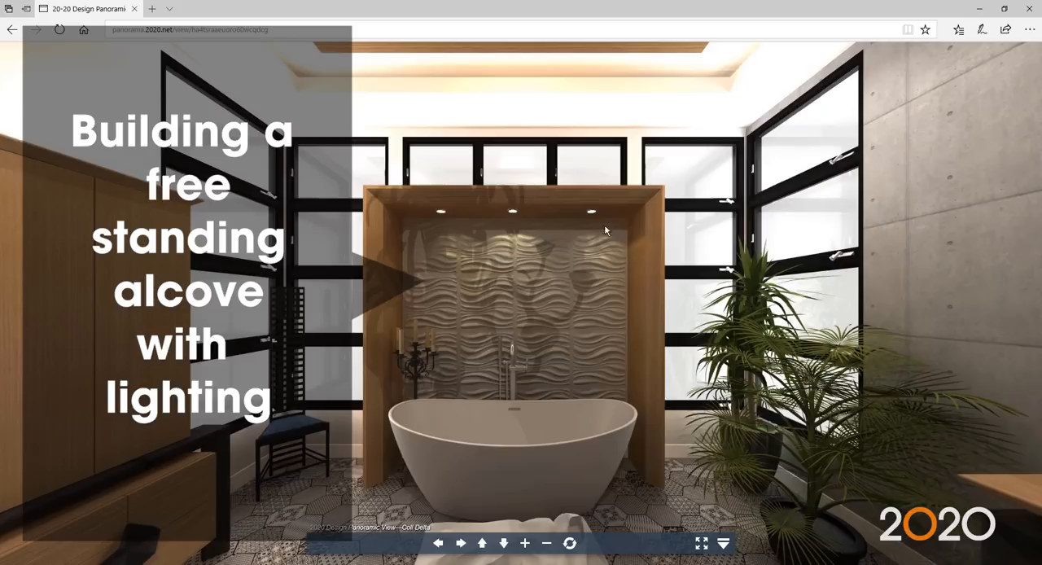
mouse_move(544, 223)
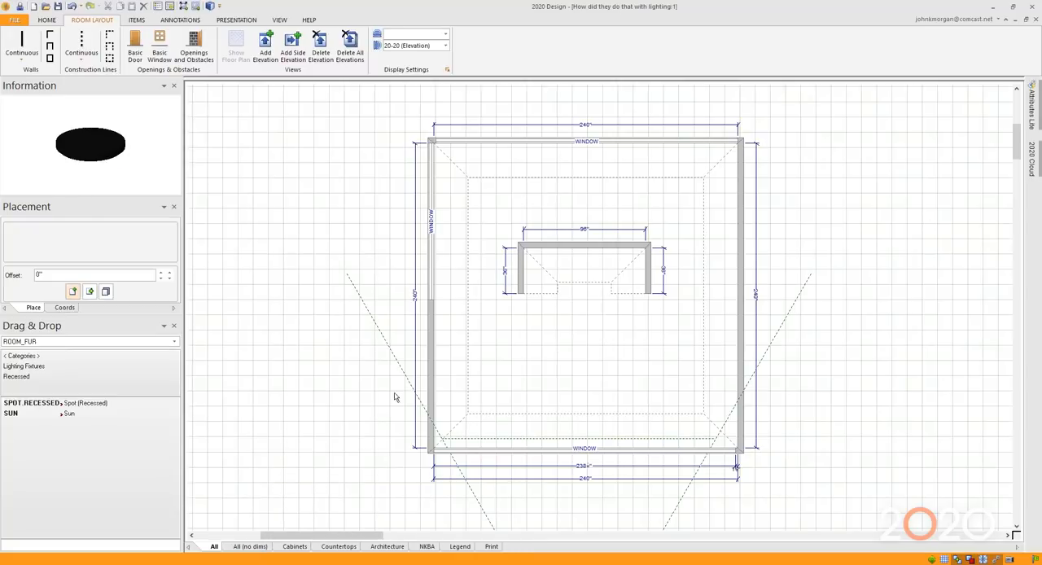
mouse_move(642, 157)
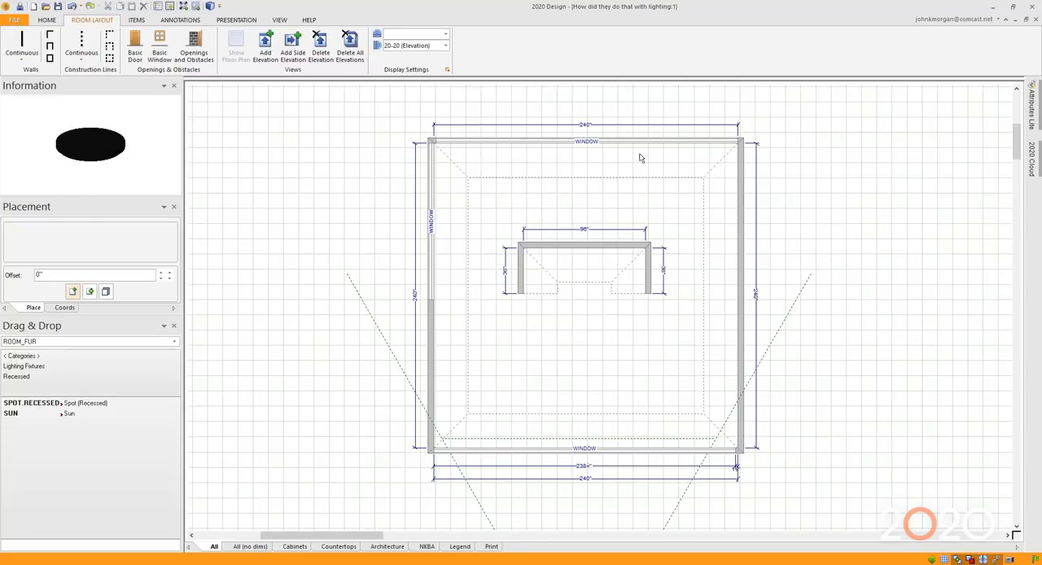
mouse_move(463, 194)
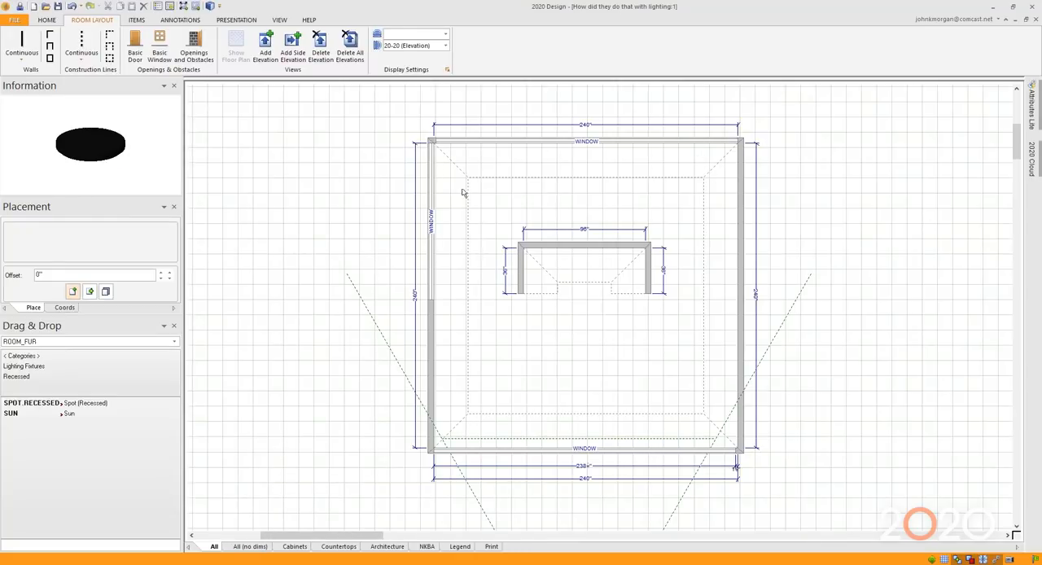
mouse_move(429, 351)
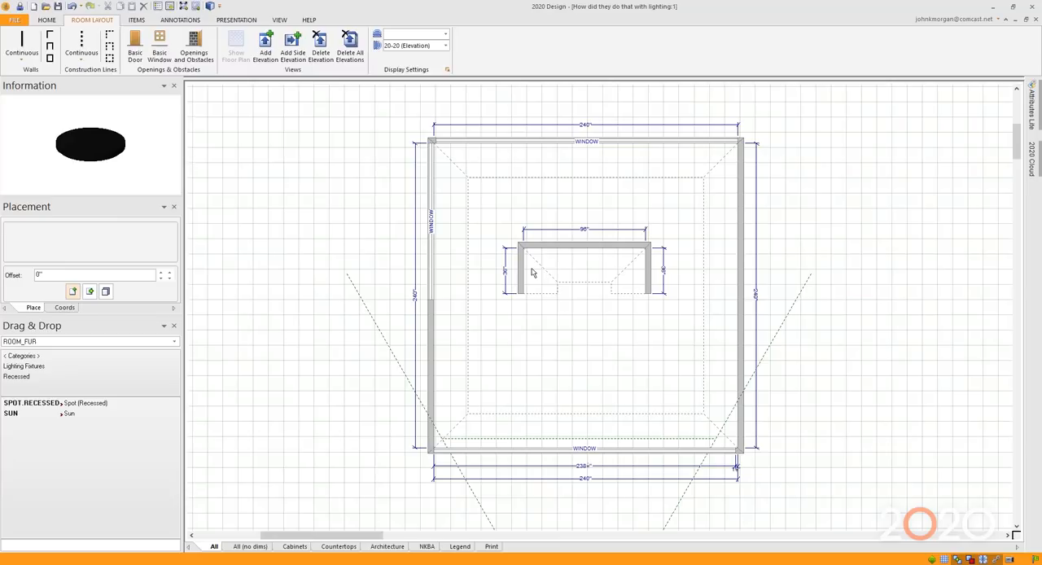
mouse_move(648, 293)
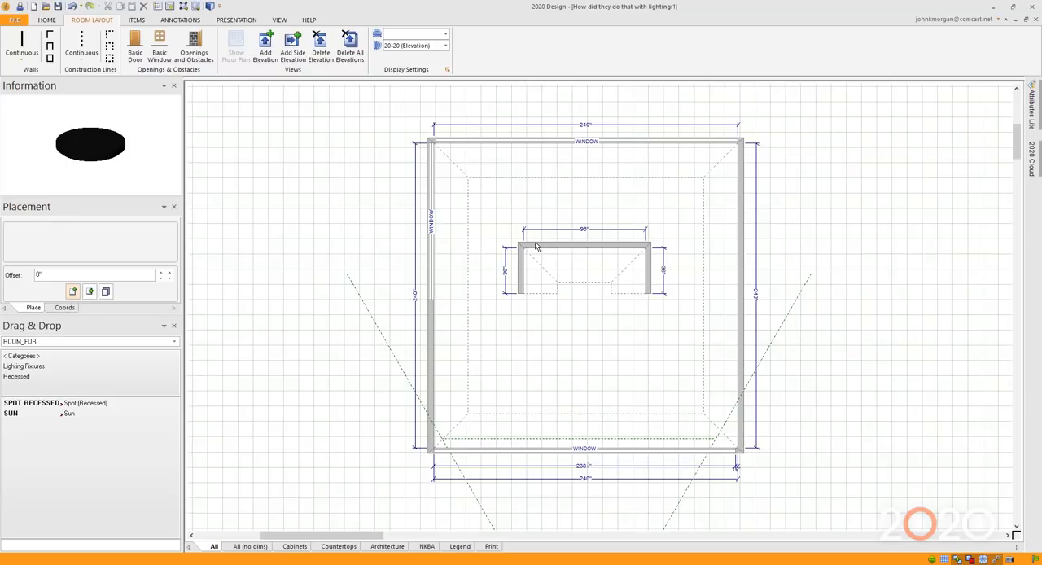
mouse_move(501, 216)
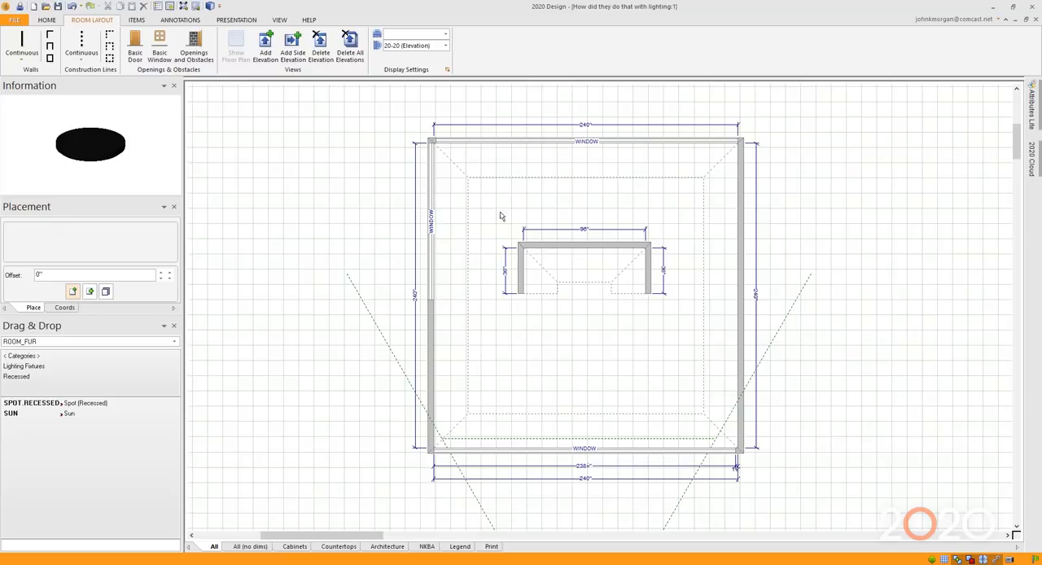
mouse_move(39, 69)
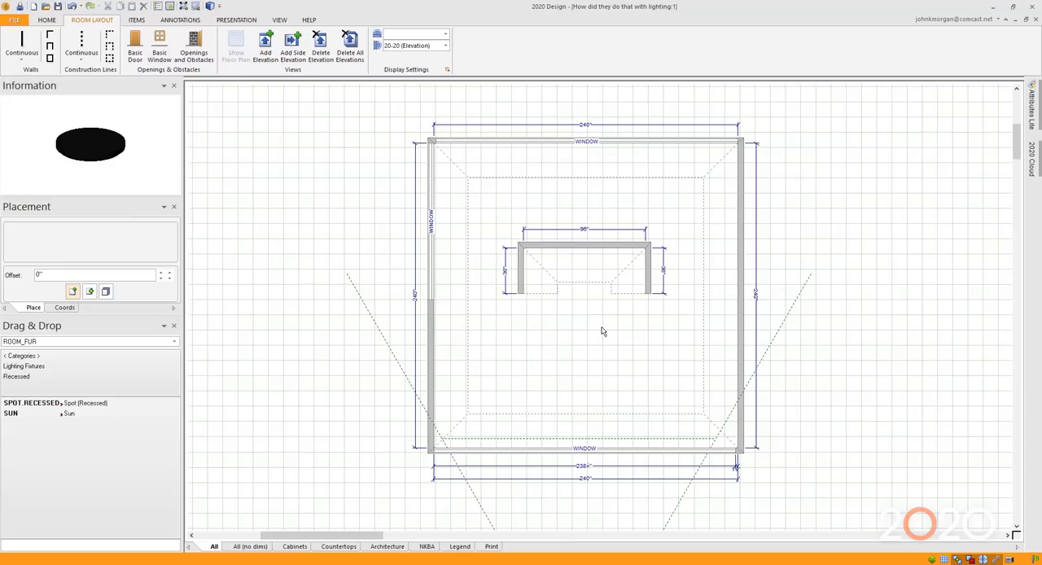
mouse_move(508, 133)
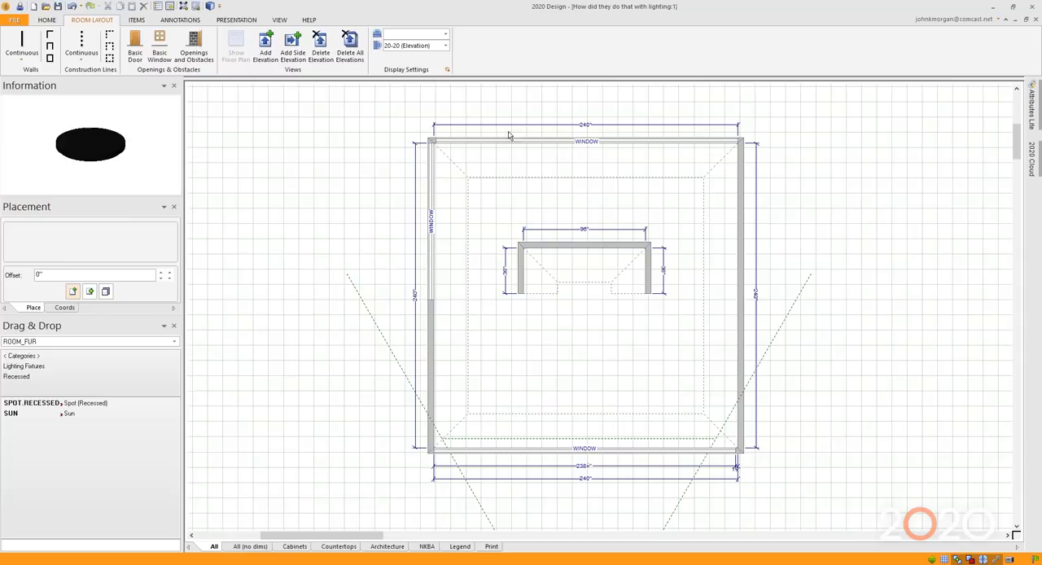
mouse_move(399, 514)
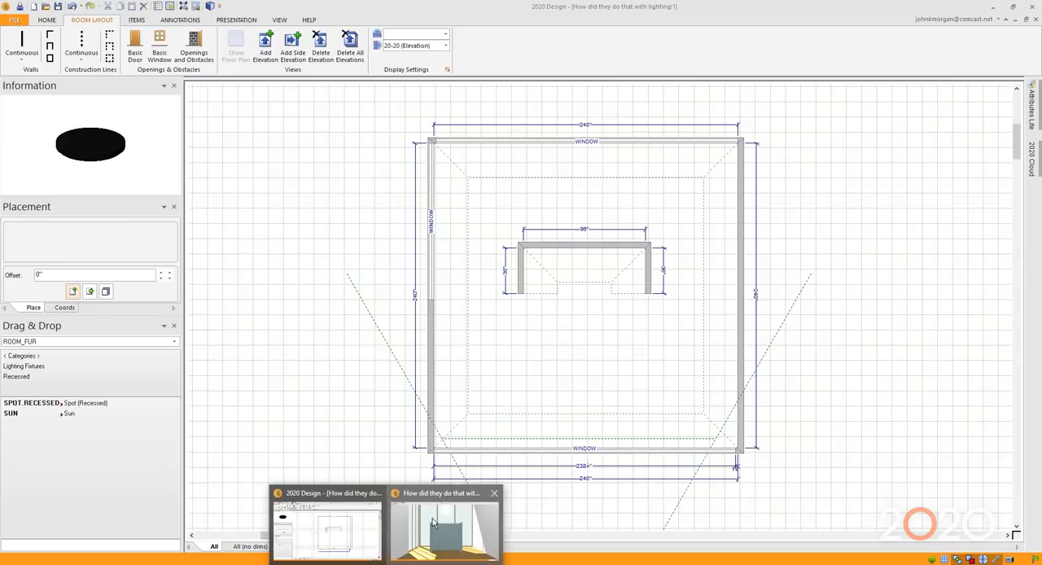
View the grey three-sided alcove in the 3D rendering window, then return to the floor plan.
click(444, 530)
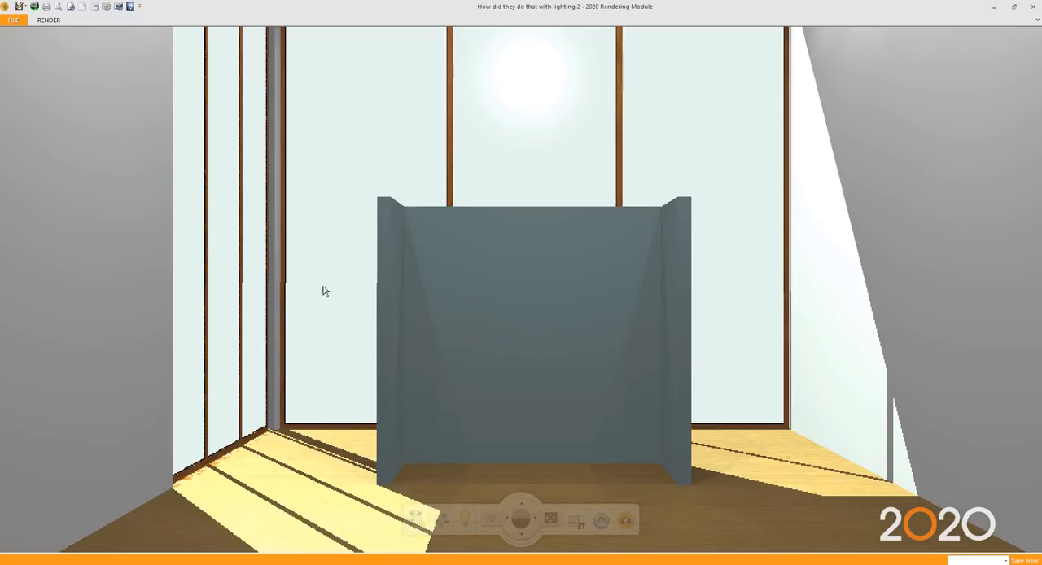
mouse_move(446, 295)
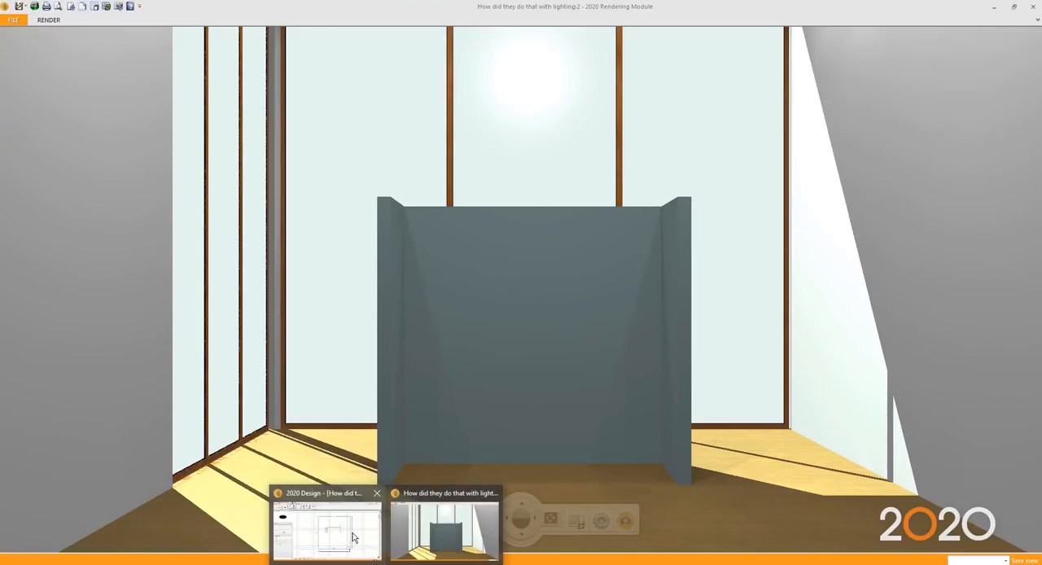
click(325, 529)
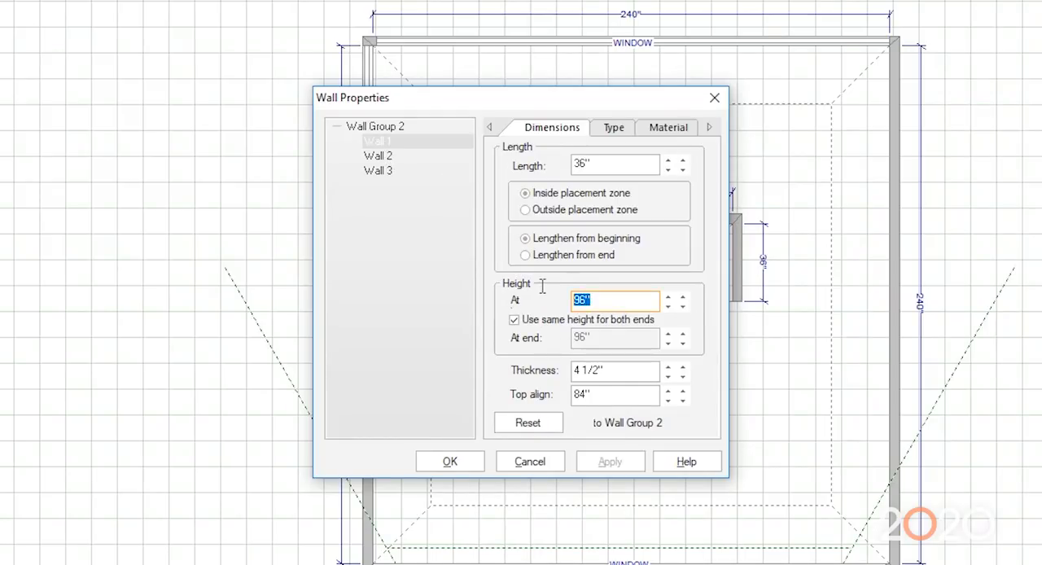
mouse_move(556, 407)
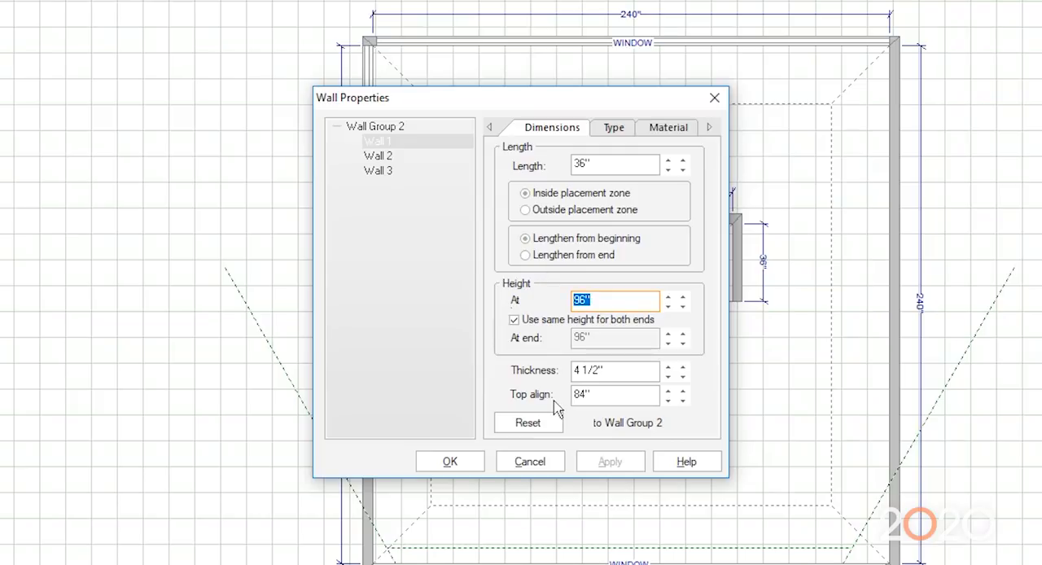
mouse_move(415, 192)
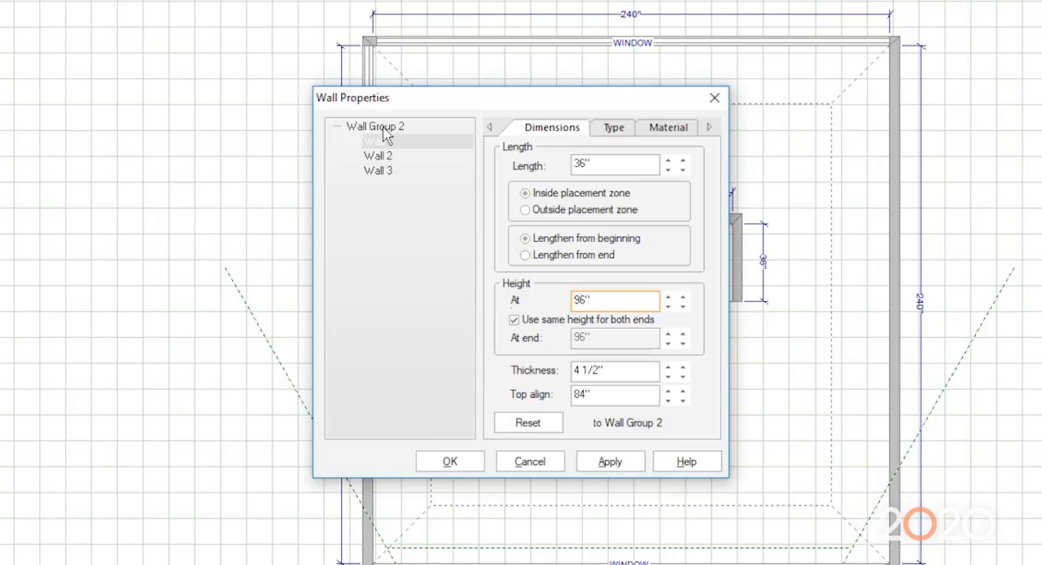
Select Wall Group 2 and set its wall height to 120 inches.
click(375, 127)
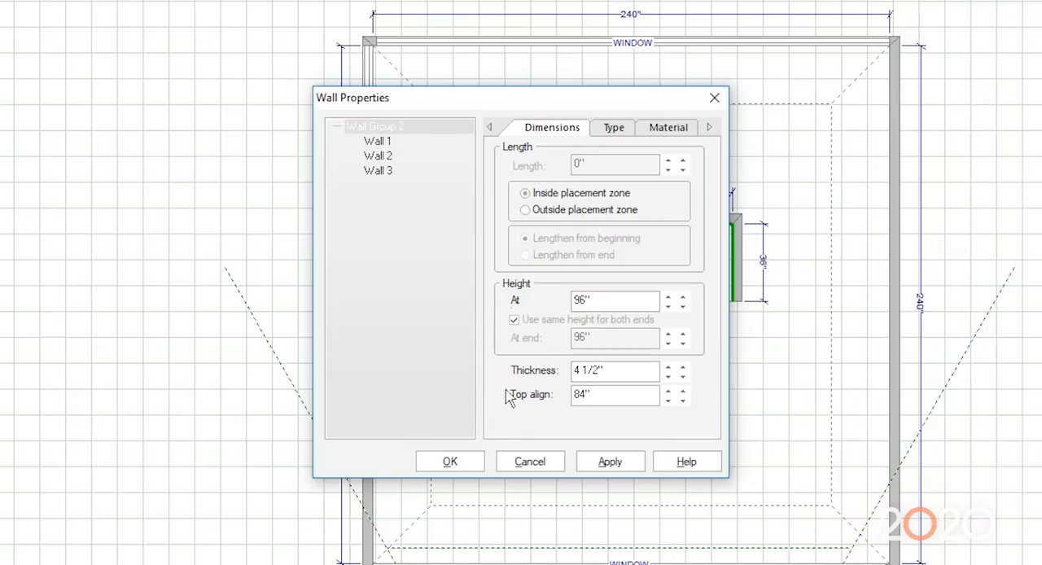
mouse_move(446, 205)
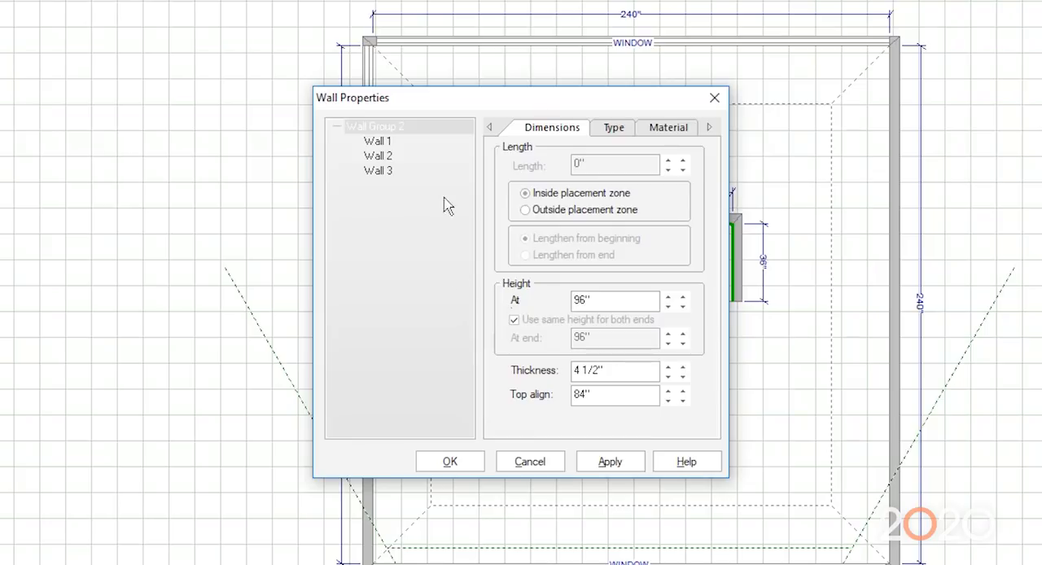
mouse_move(519, 295)
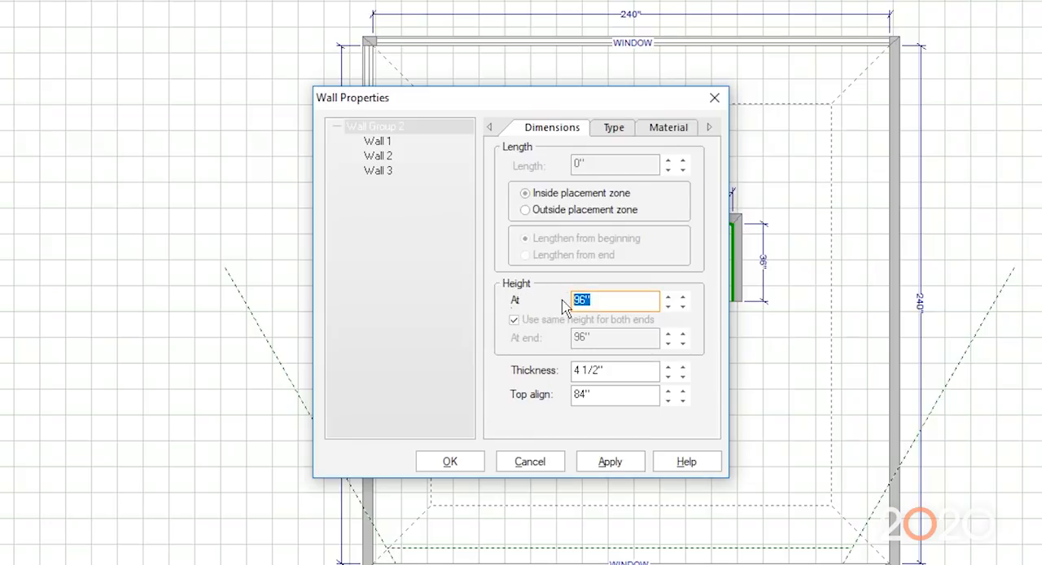
text(120)
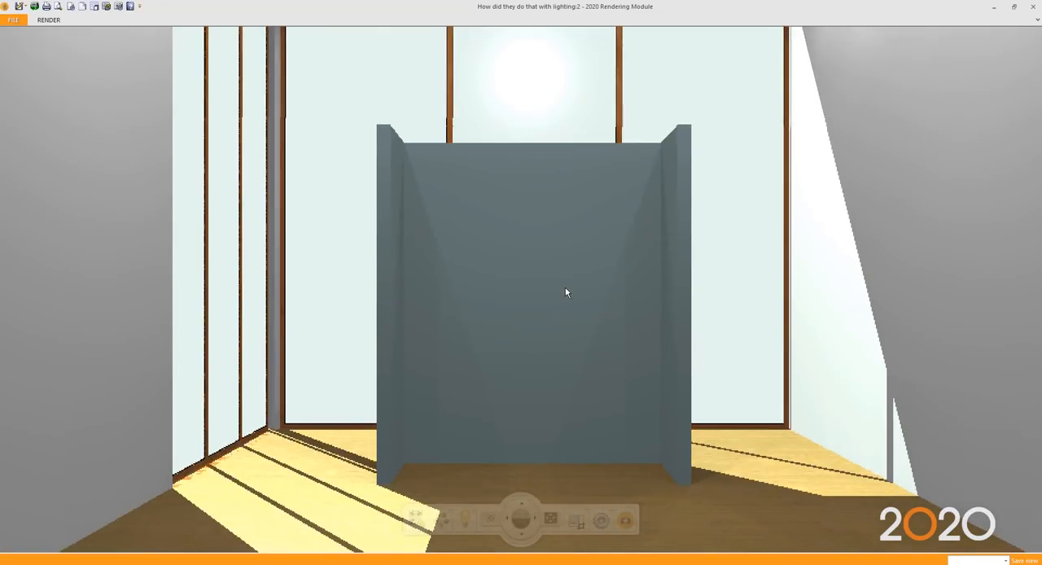
mouse_move(312, 539)
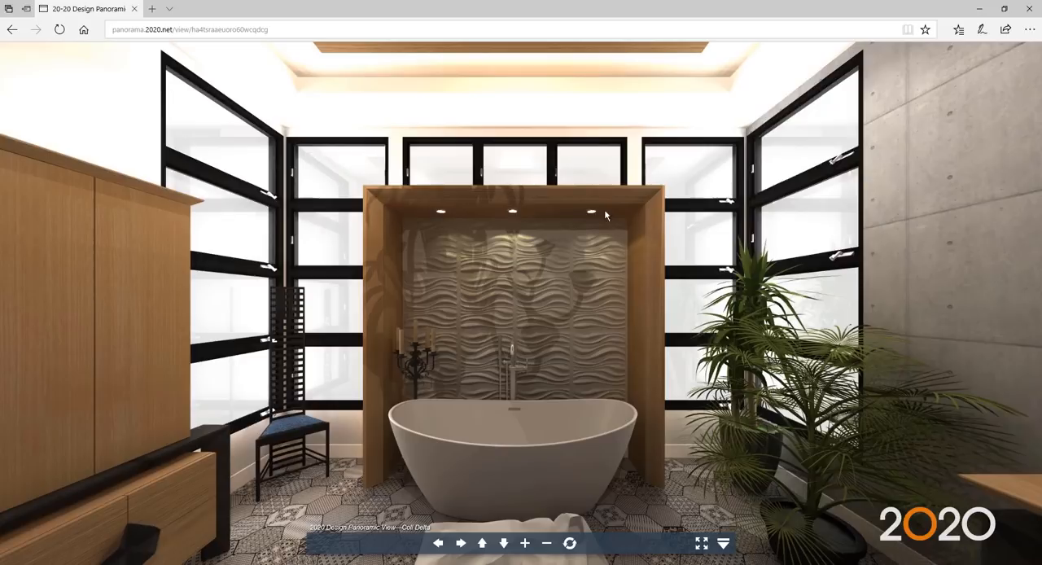
mouse_move(648, 311)
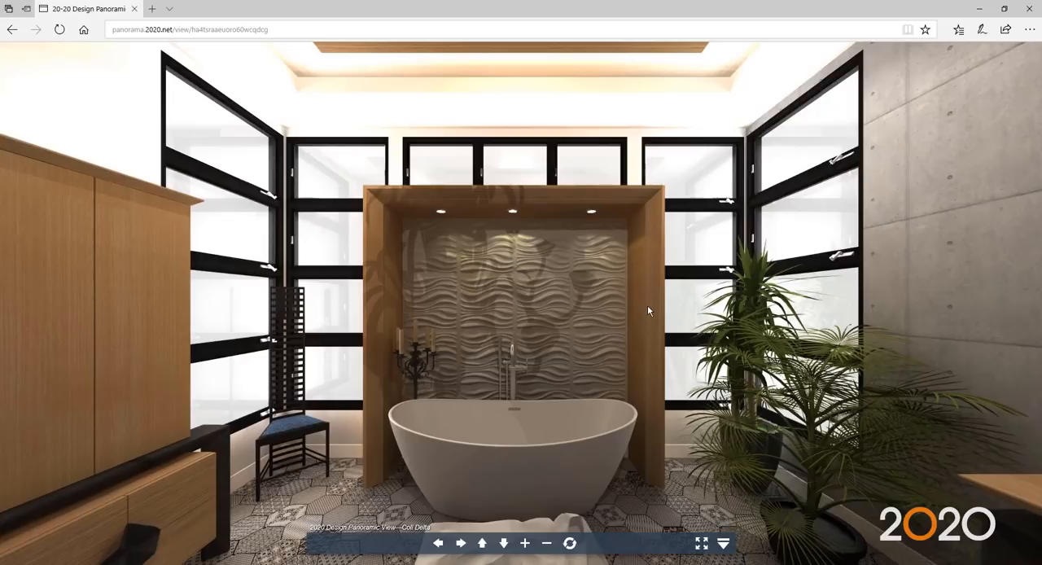
mouse_move(534, 374)
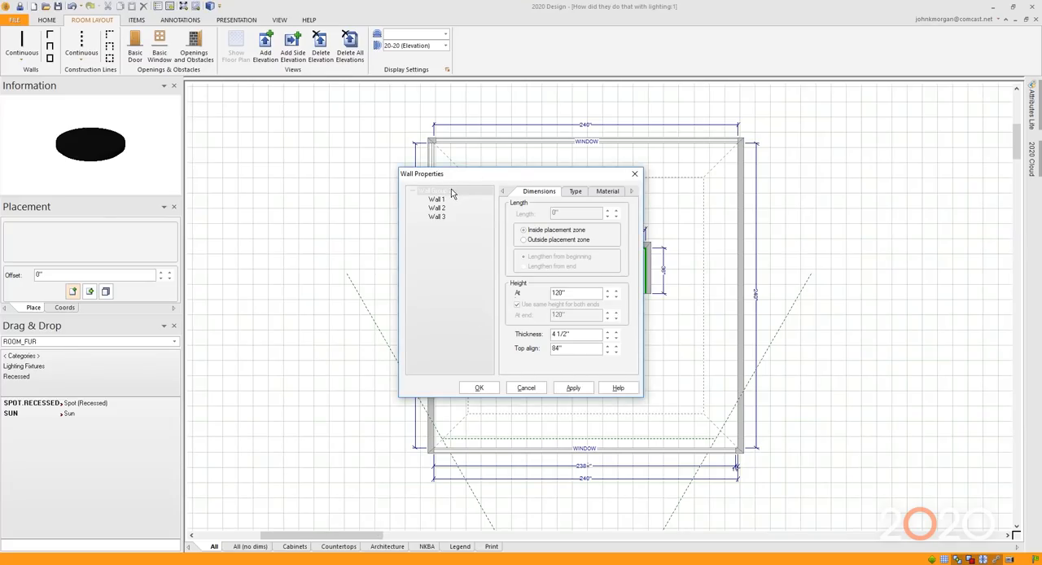
Show the alcove walls' Material settings and bring up textures for the inside finish.
click(607, 191)
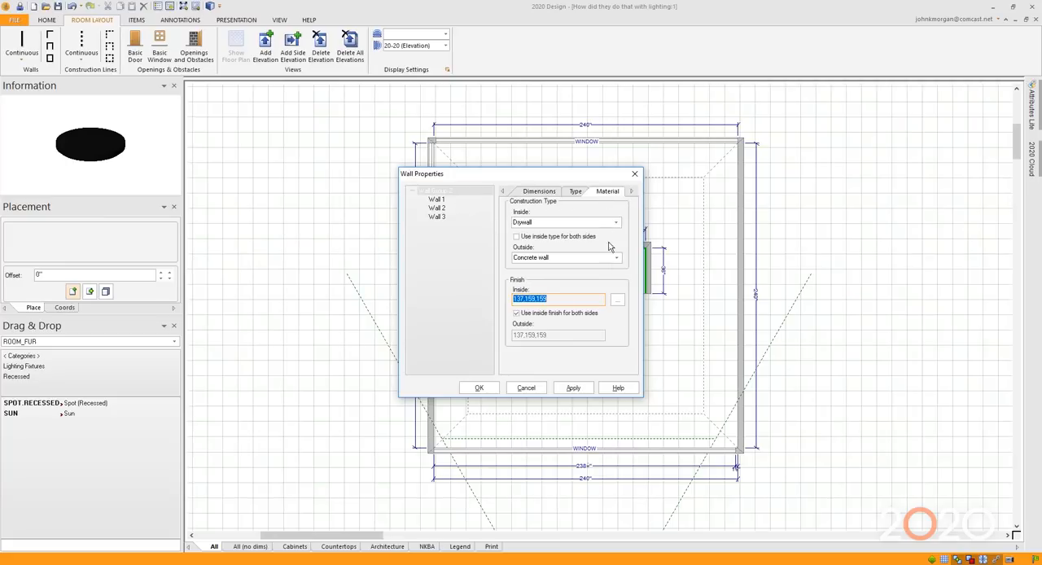
click(617, 300)
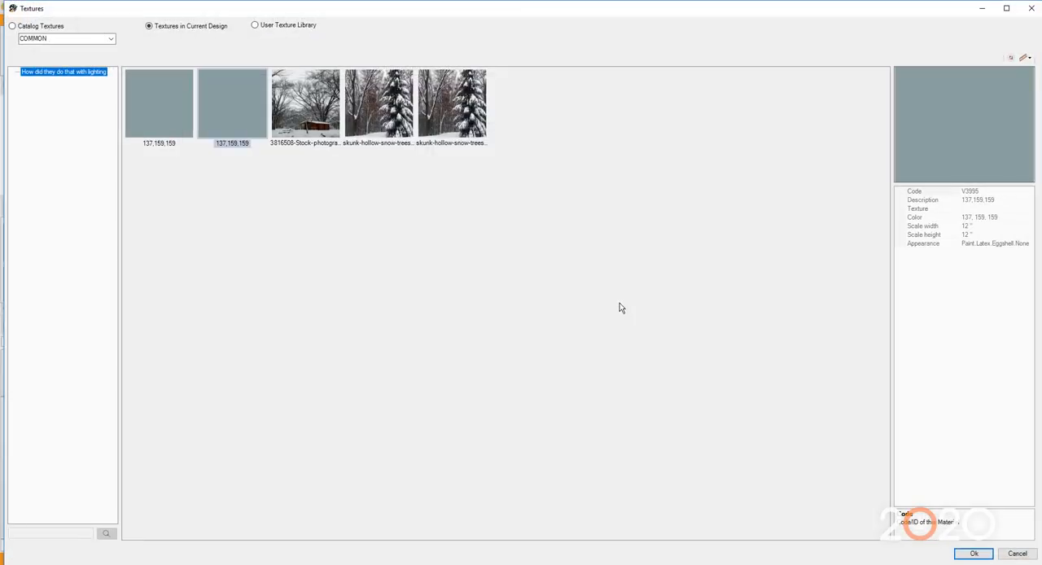
mouse_move(228, 205)
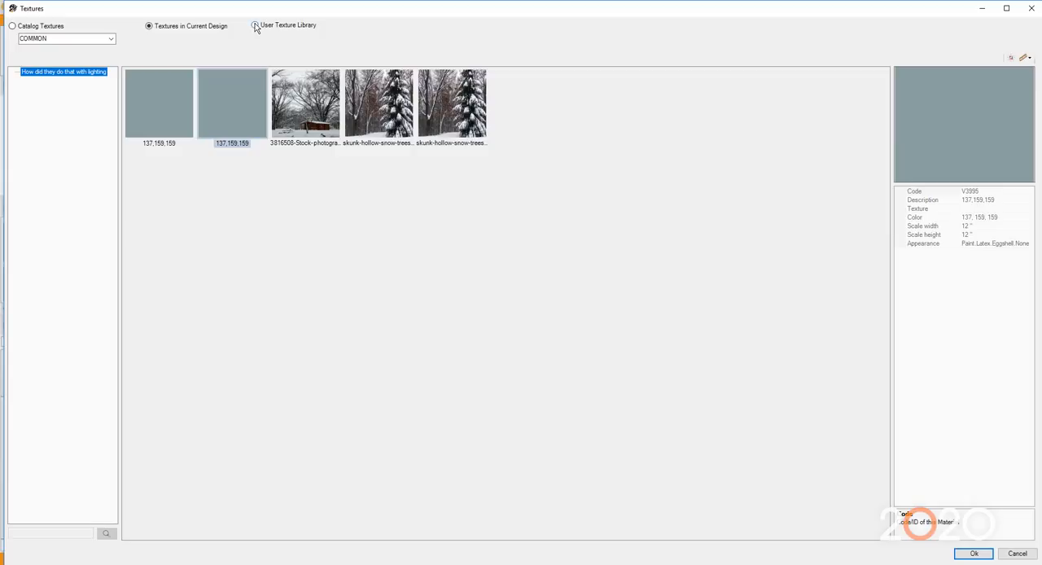
Browse Wood > WorkSurface > Generic, then switch to the User Texture Library of saved swatches.
click(255, 24)
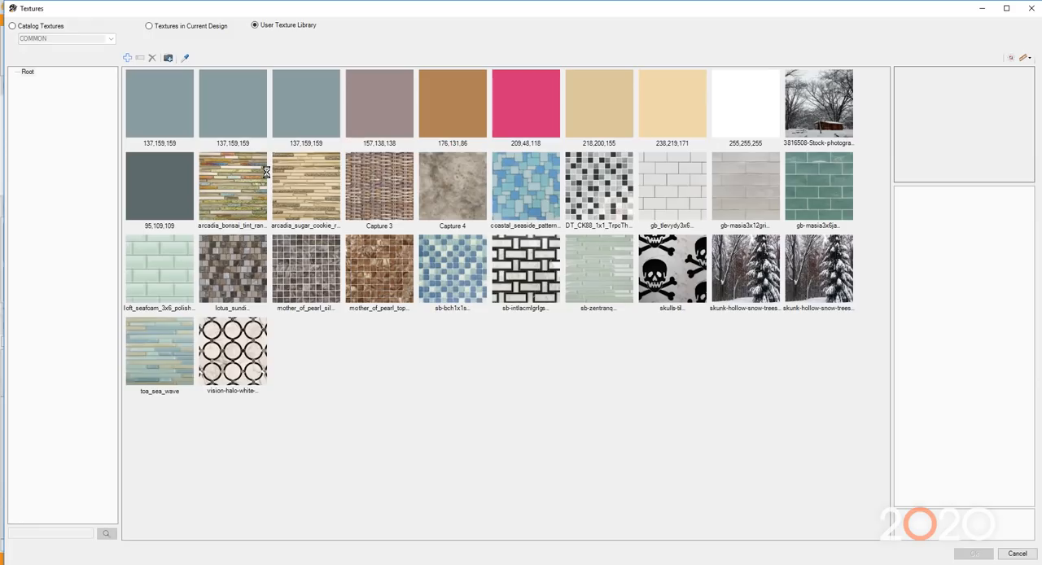
mouse_move(405, 221)
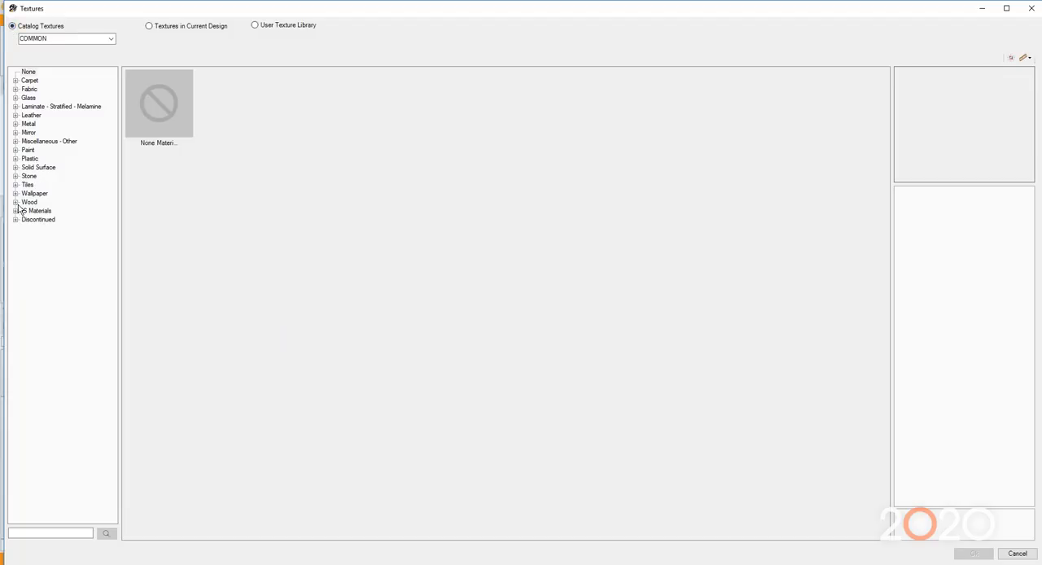
click(16, 202)
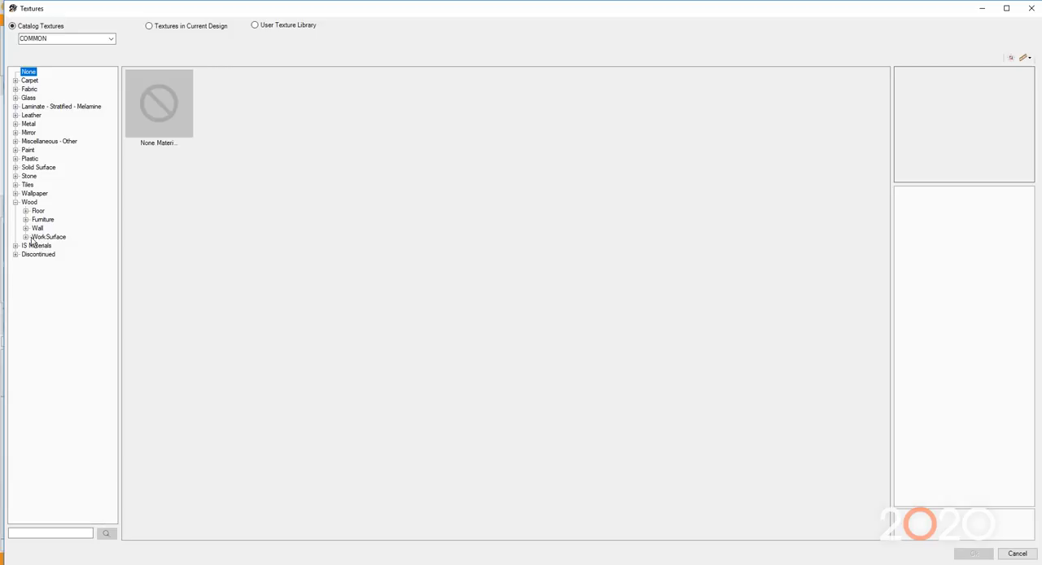
click(26, 237)
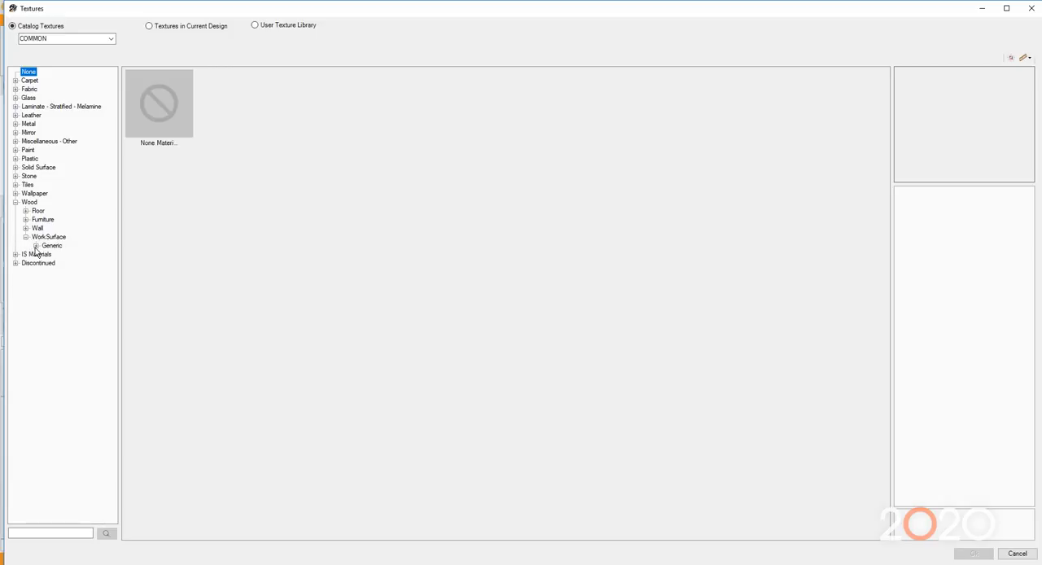
click(26, 245)
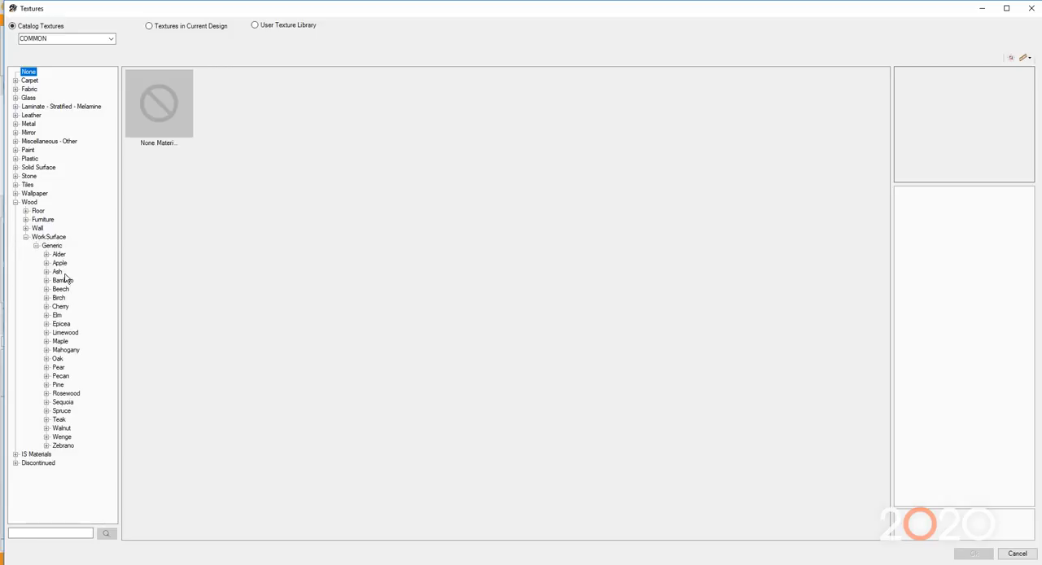
mouse_move(78, 358)
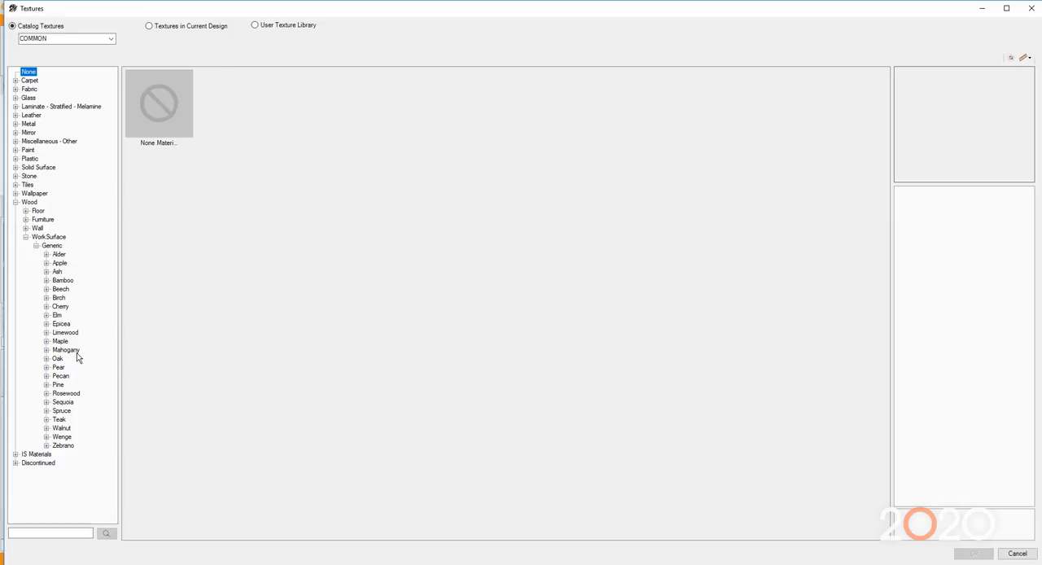
mouse_move(719, 299)
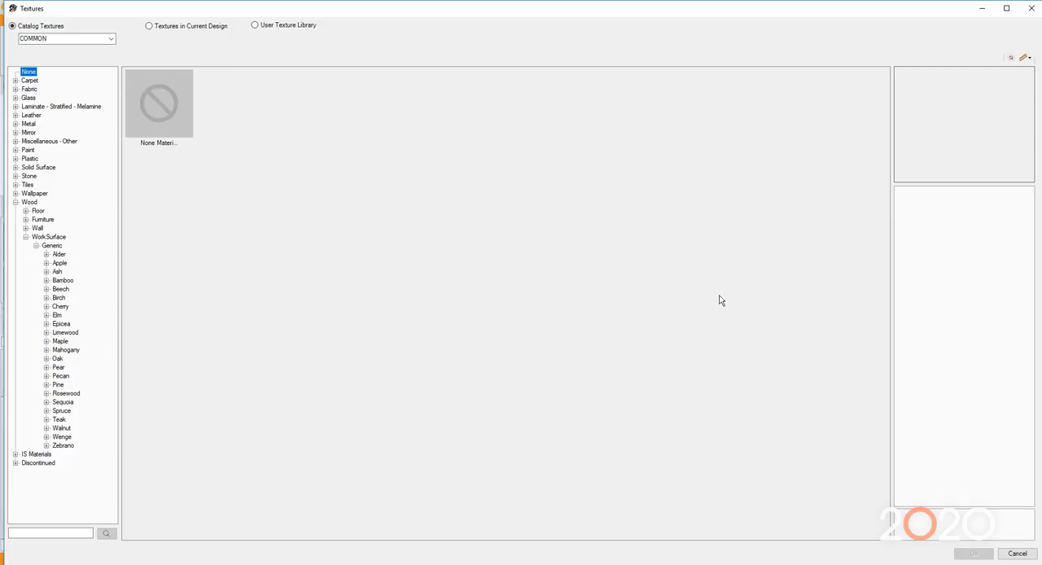
mouse_move(55, 273)
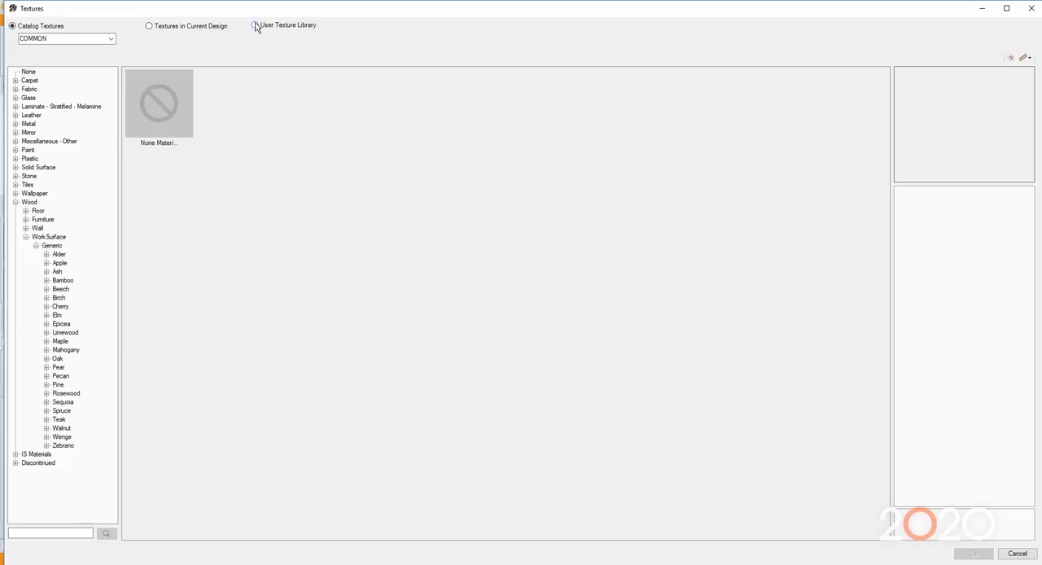
click(257, 25)
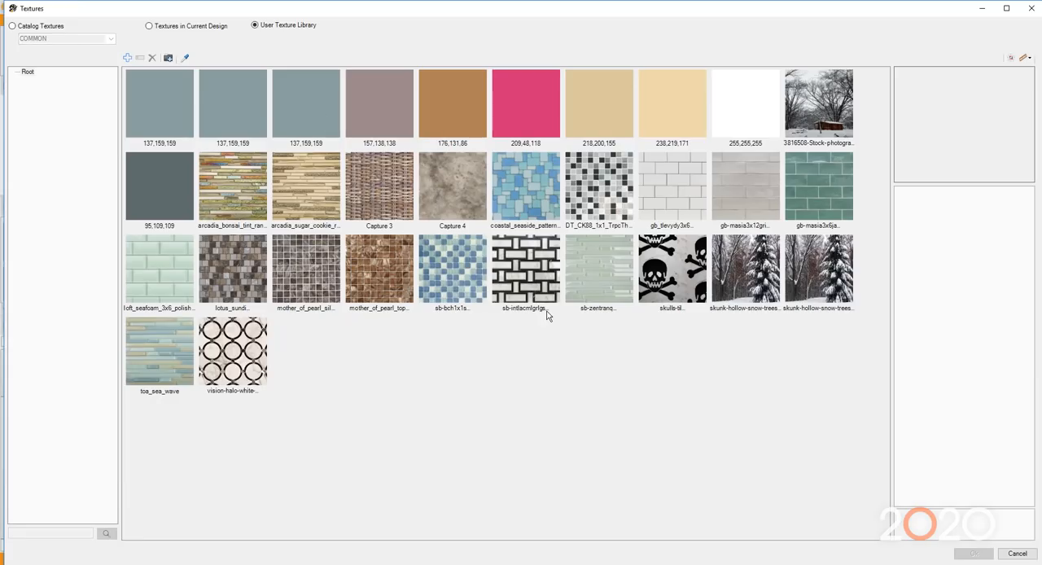
mouse_move(894, 446)
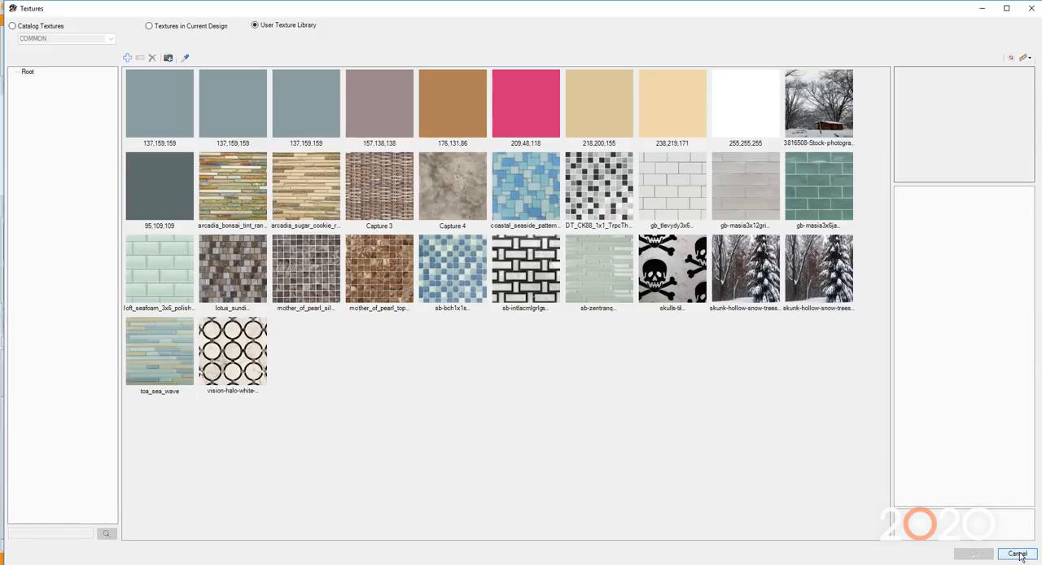
Cancel out of the Textures picker and Wall Properties without changing anything.
click(1016, 554)
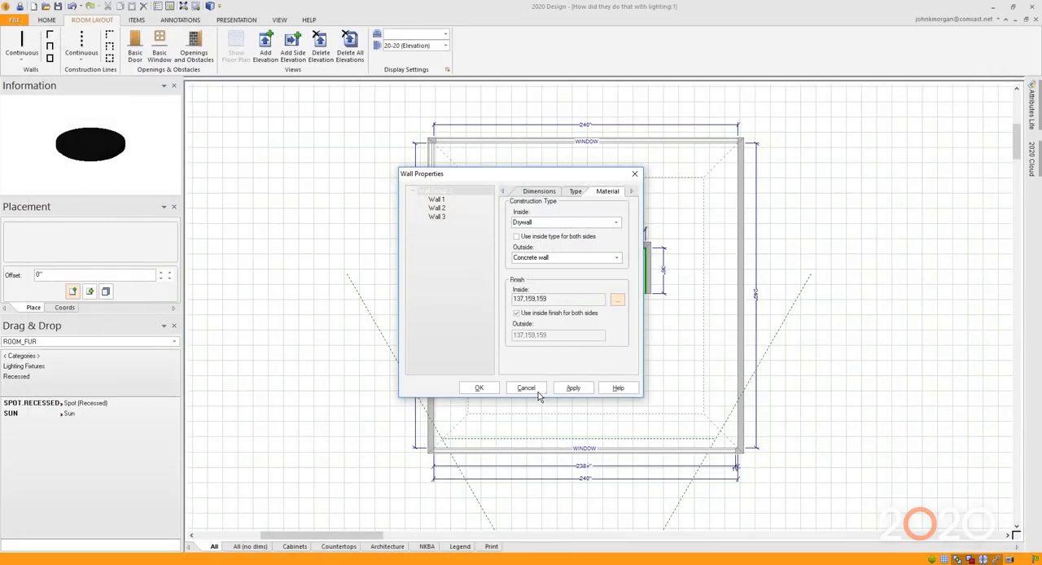
click(479, 388)
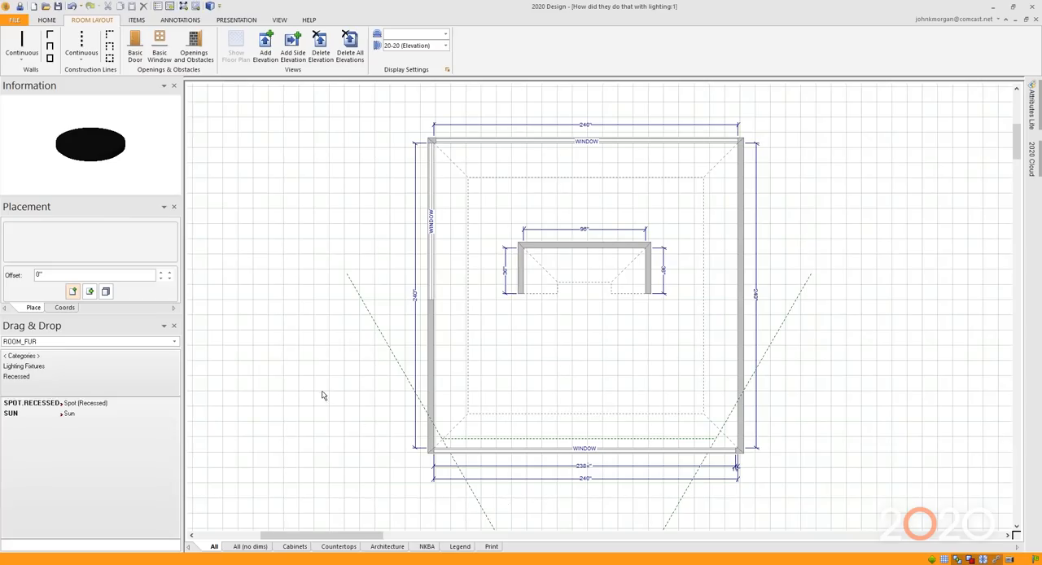
mouse_move(114, 368)
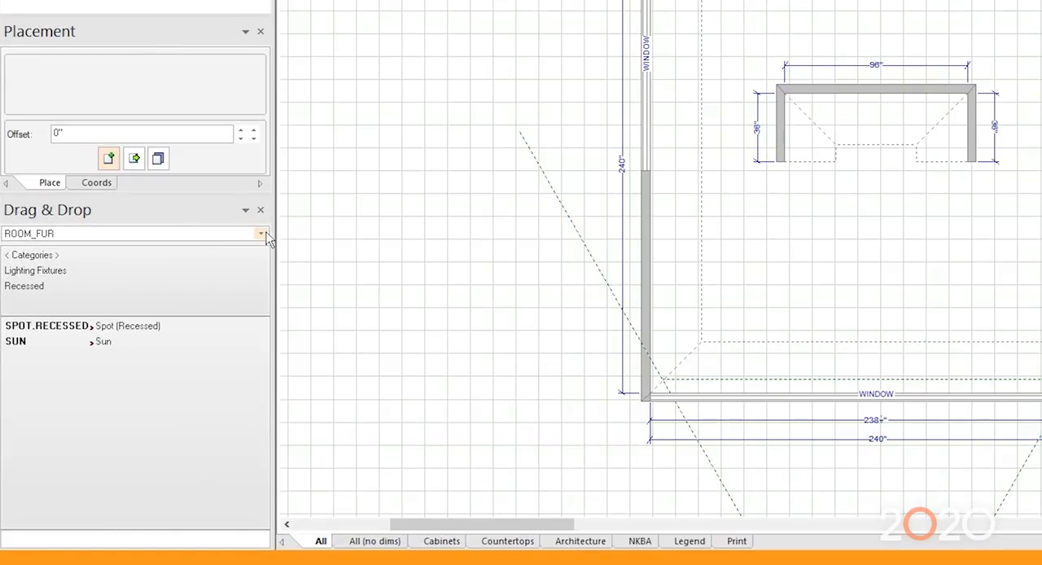
Switch to the ROOM catalog and place CUBE.H from Architectural Elements > Floor Custom Shapes beside the room.
click(260, 234)
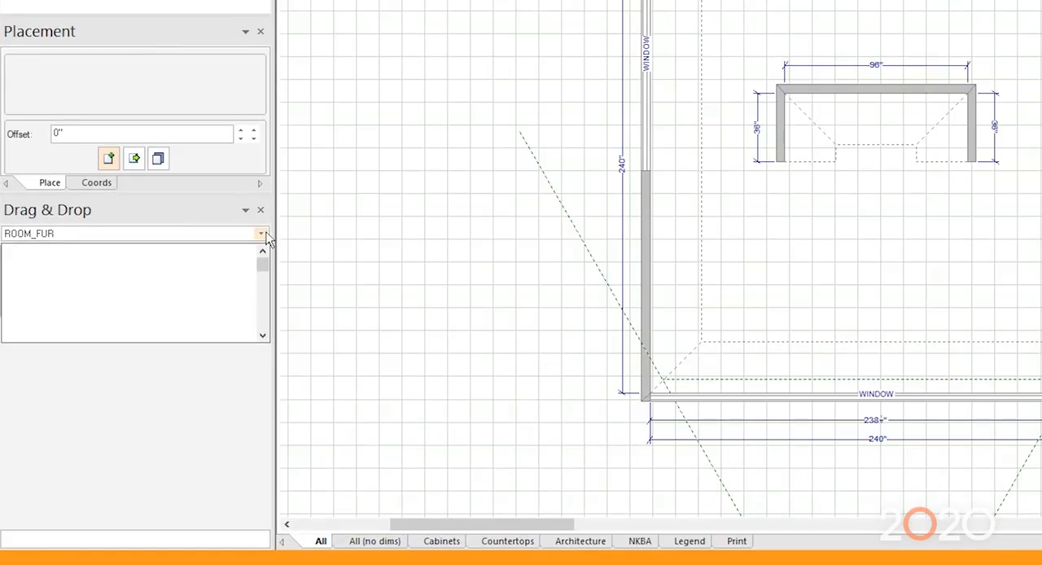
click(260, 234)
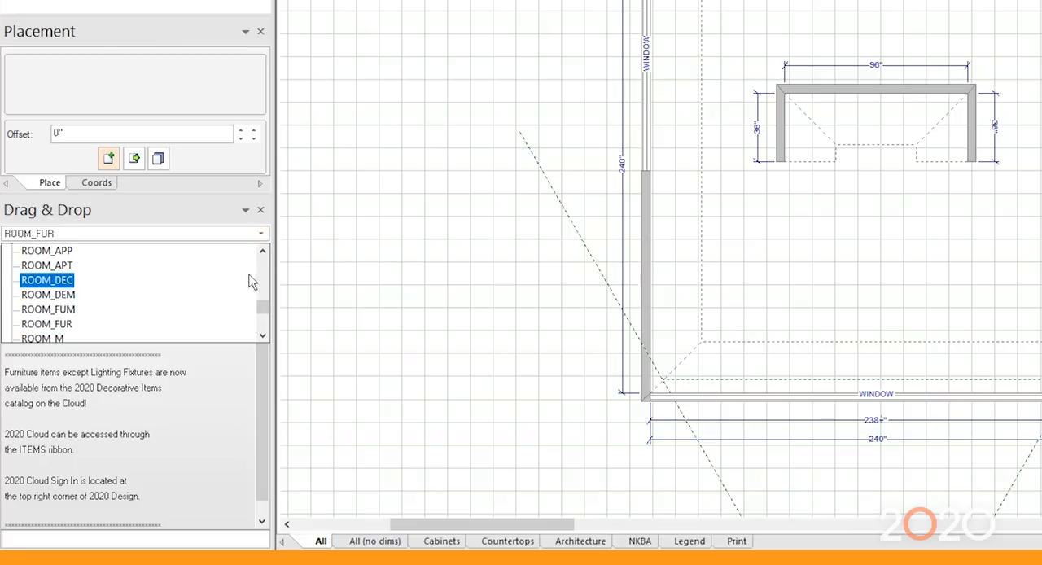
scroll(up, 3)
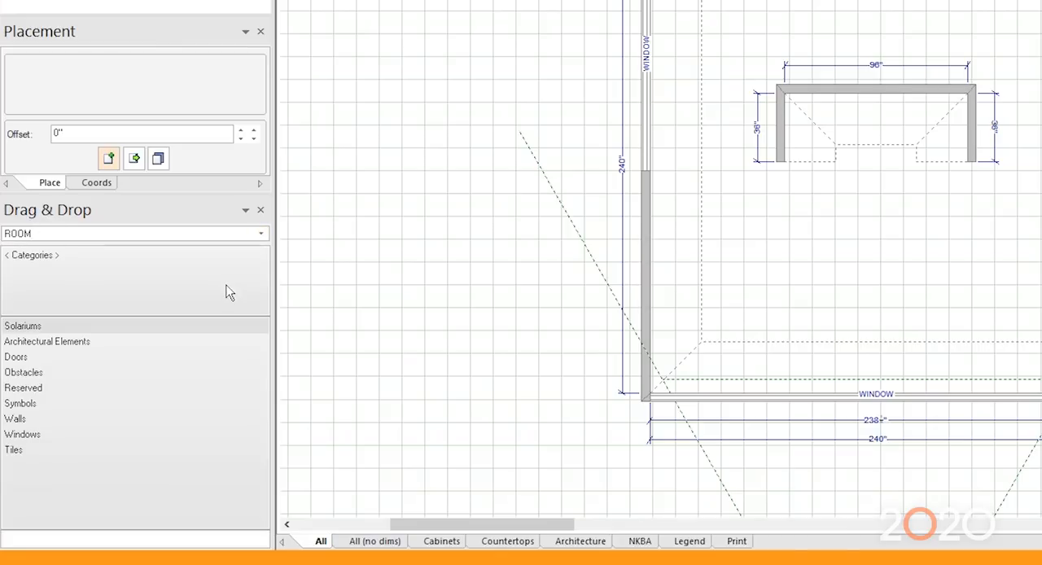
mouse_move(161, 370)
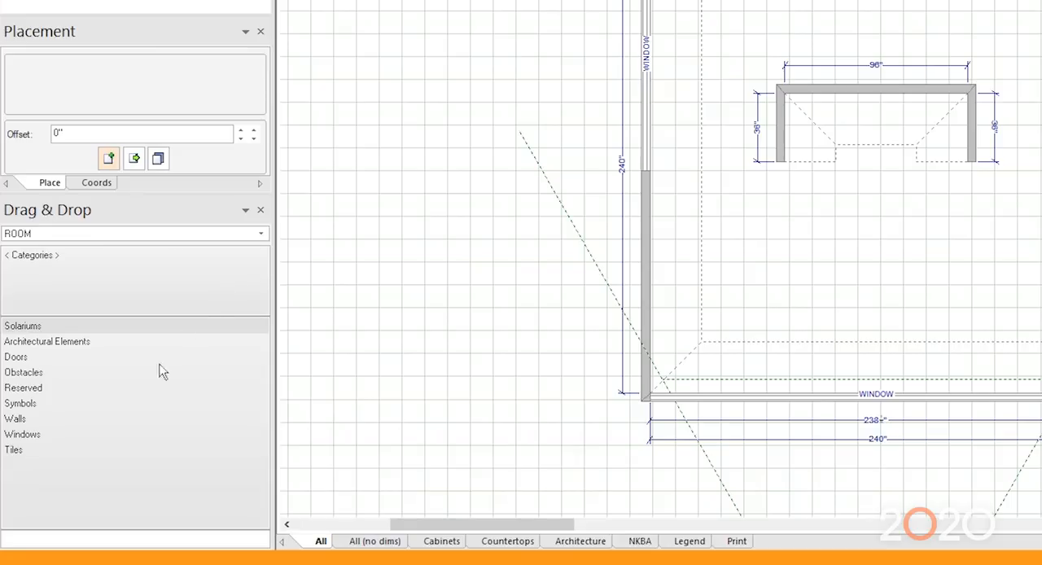
mouse_move(47, 350)
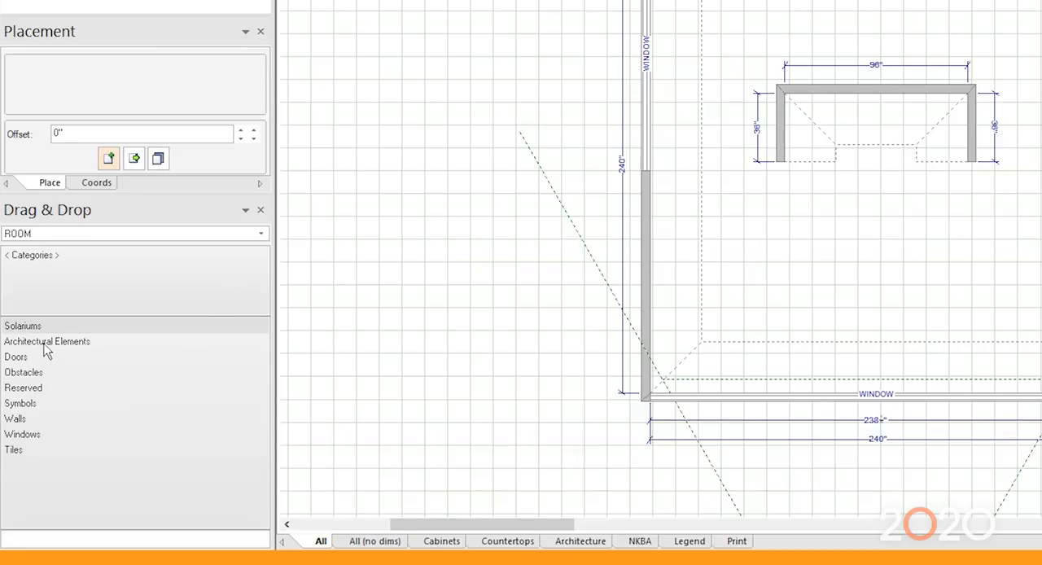
click(46, 342)
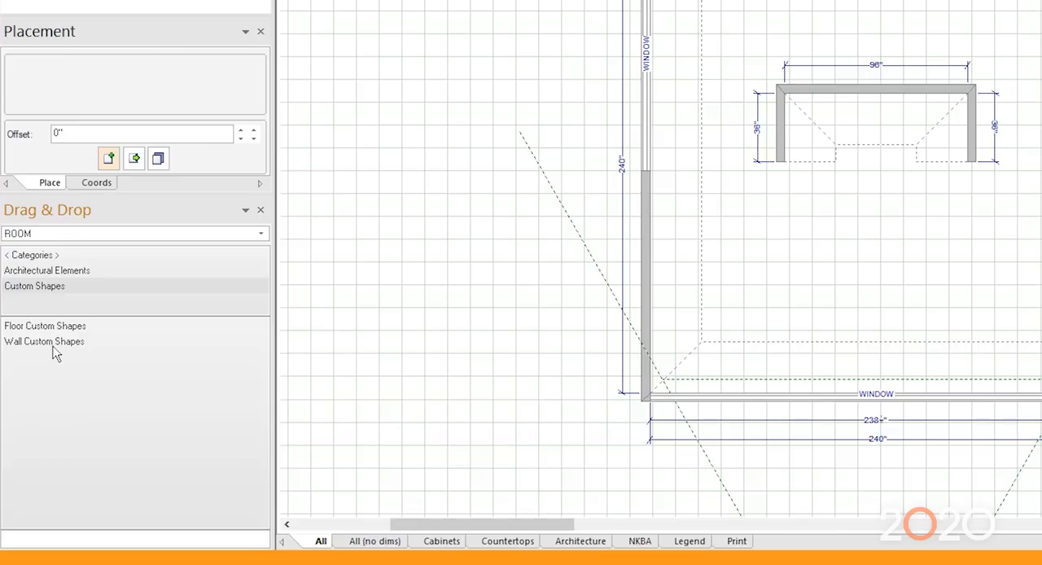
click(45, 325)
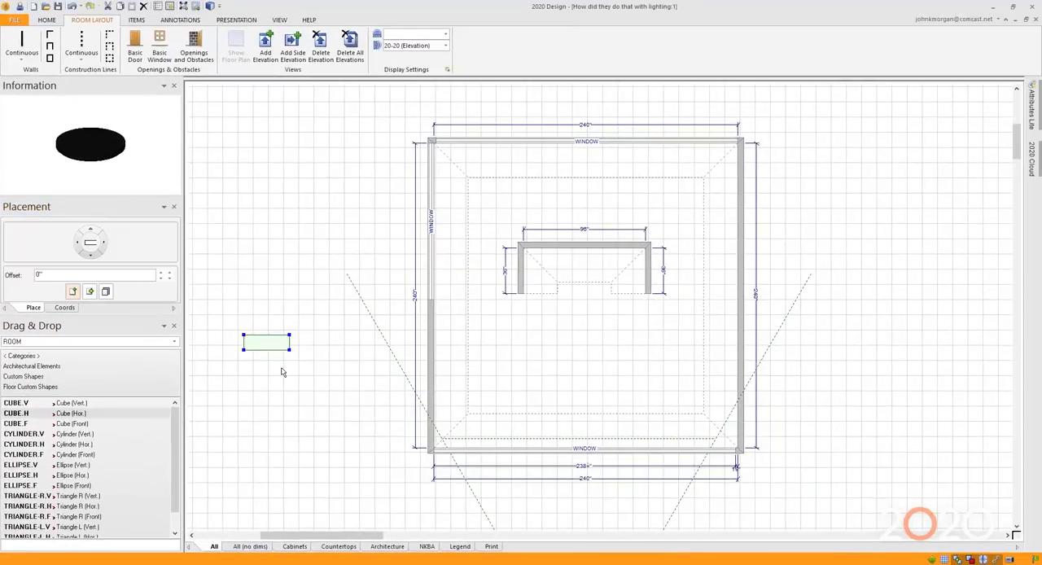
mouse_move(277, 345)
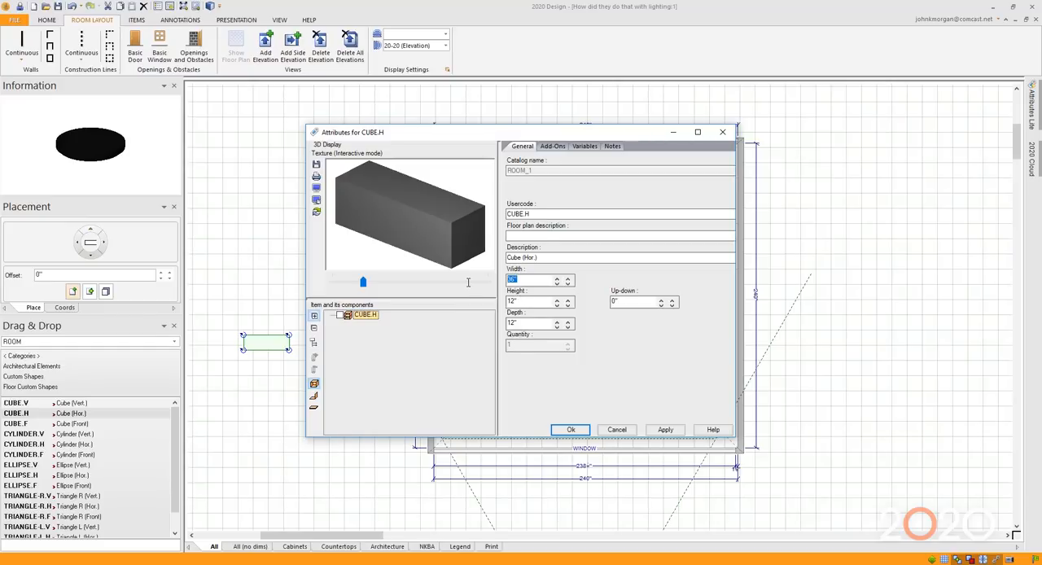
mouse_move(466, 287)
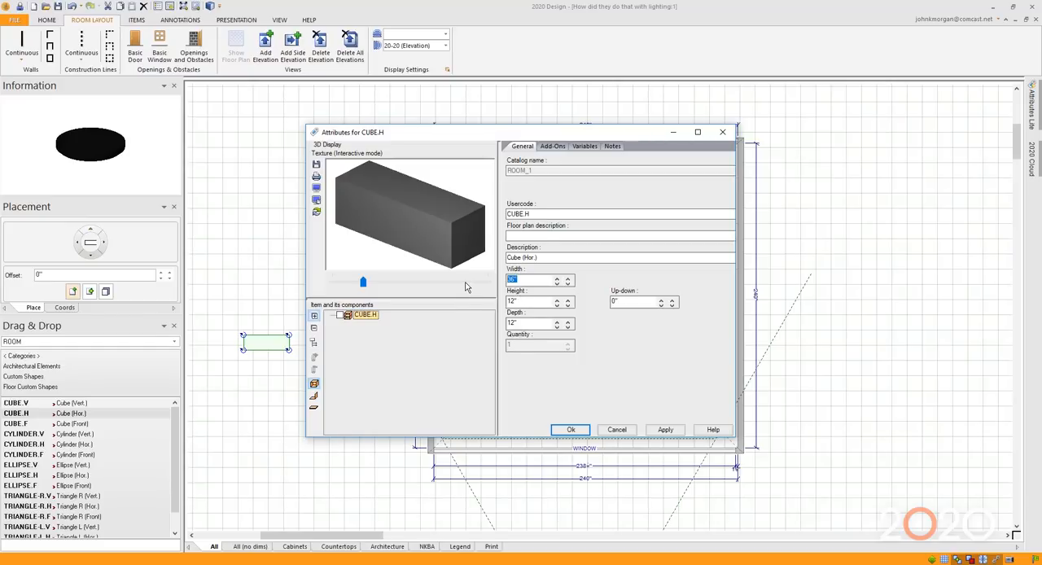
Set the cube's attributes to width 105, height 6, depth 40 1/2 and confirm after checking Variables.
text(105)
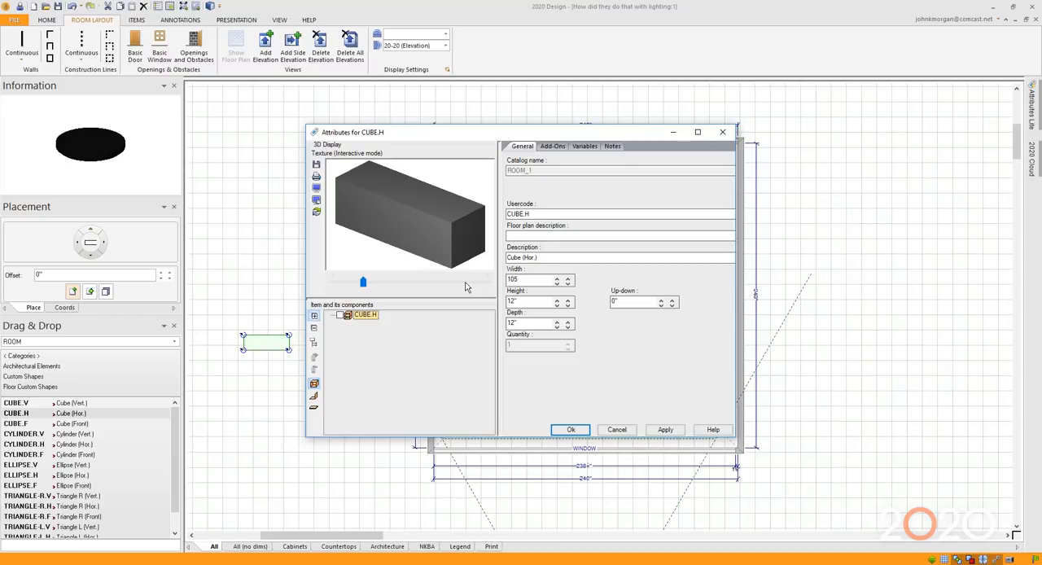
mouse_move(567, 135)
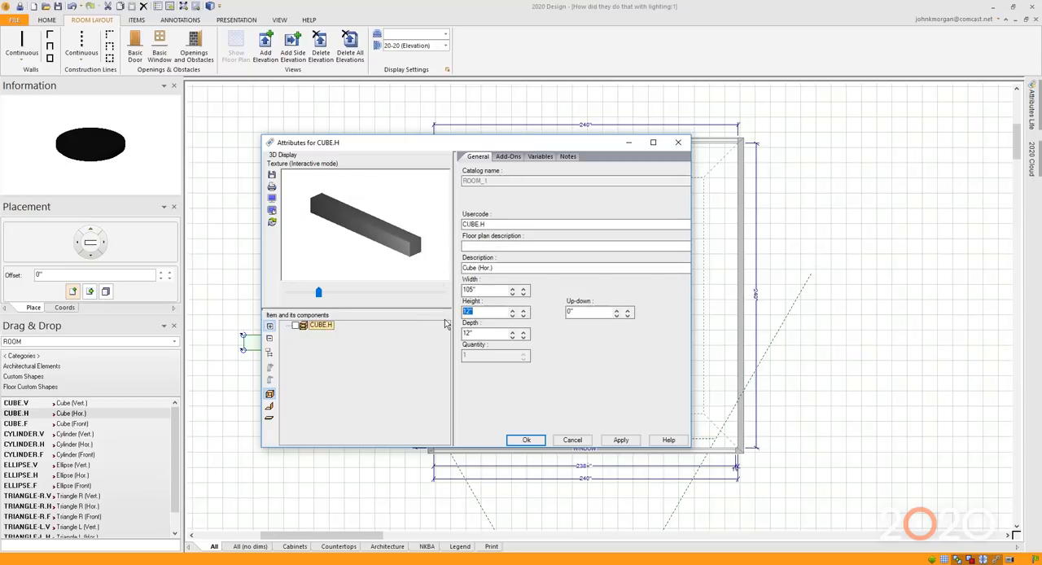
text(6)
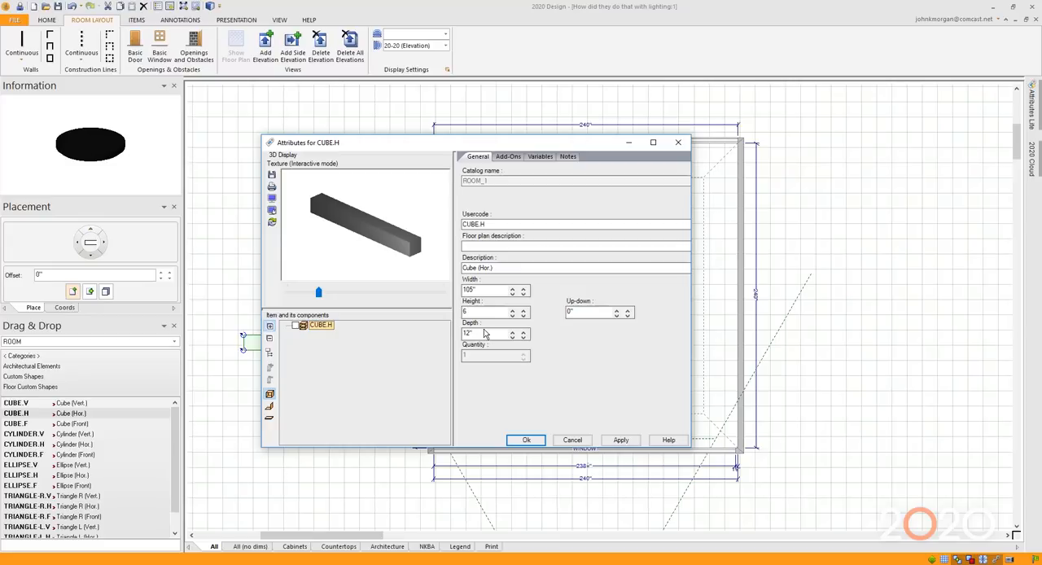
triple_click(485, 334)
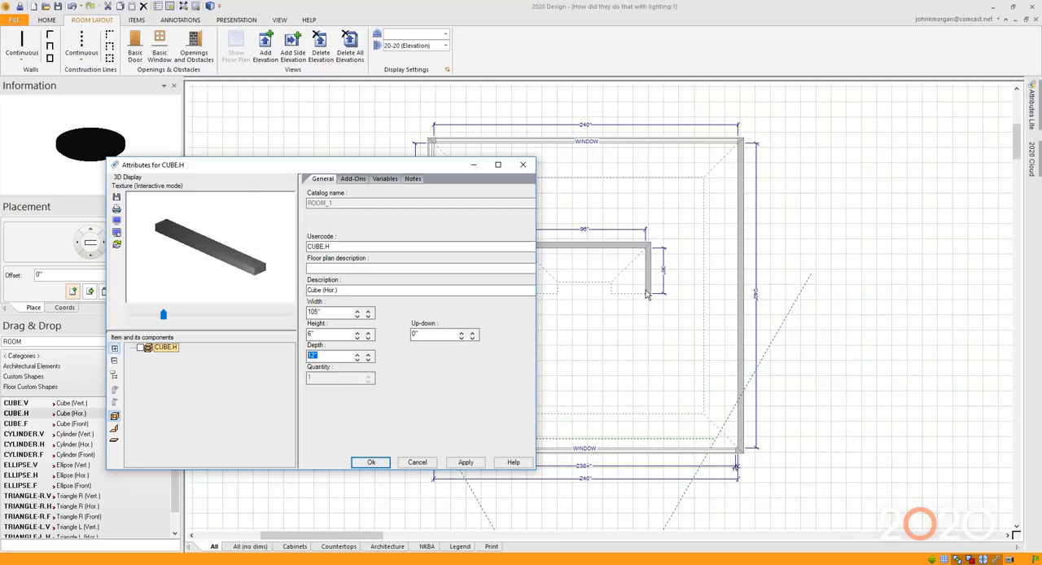
mouse_move(621, 252)
text(40.5)
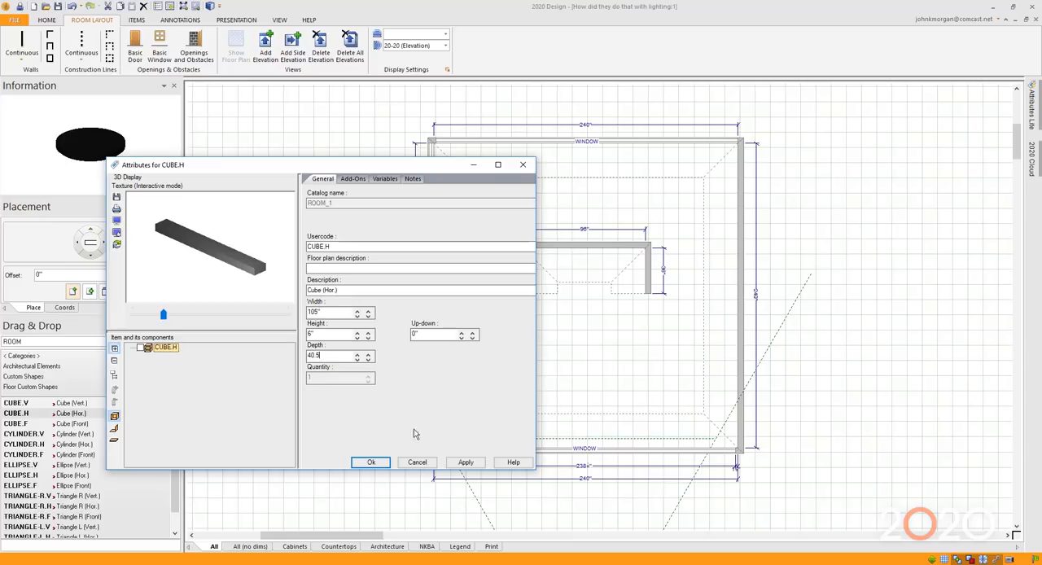
click(466, 463)
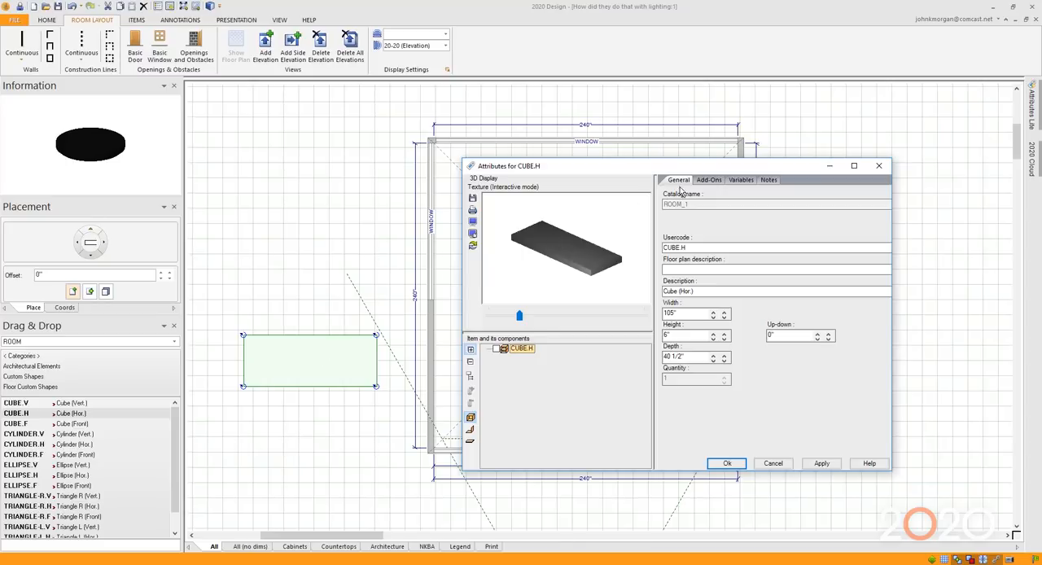
click(739, 179)
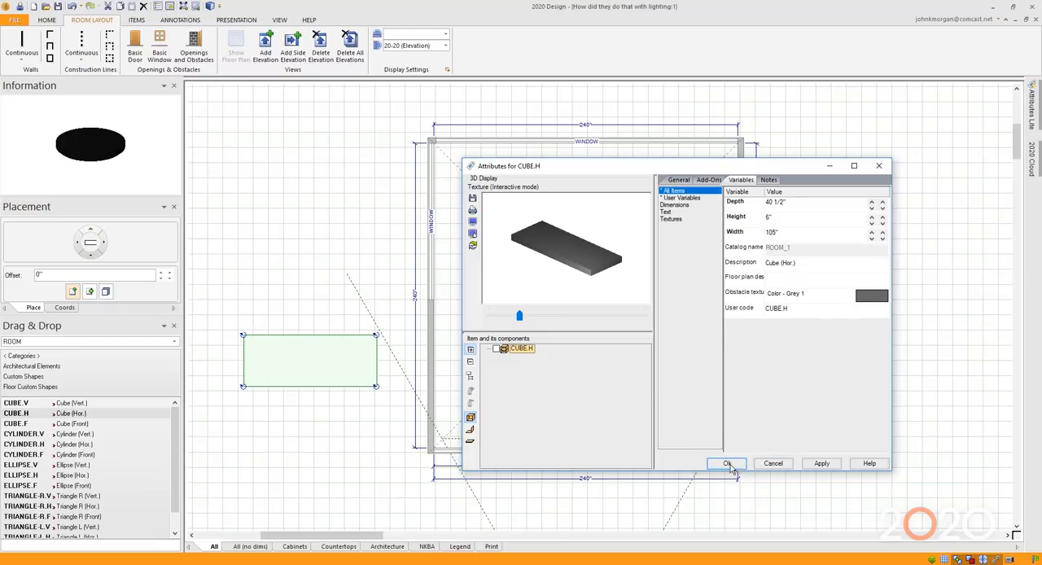
click(726, 462)
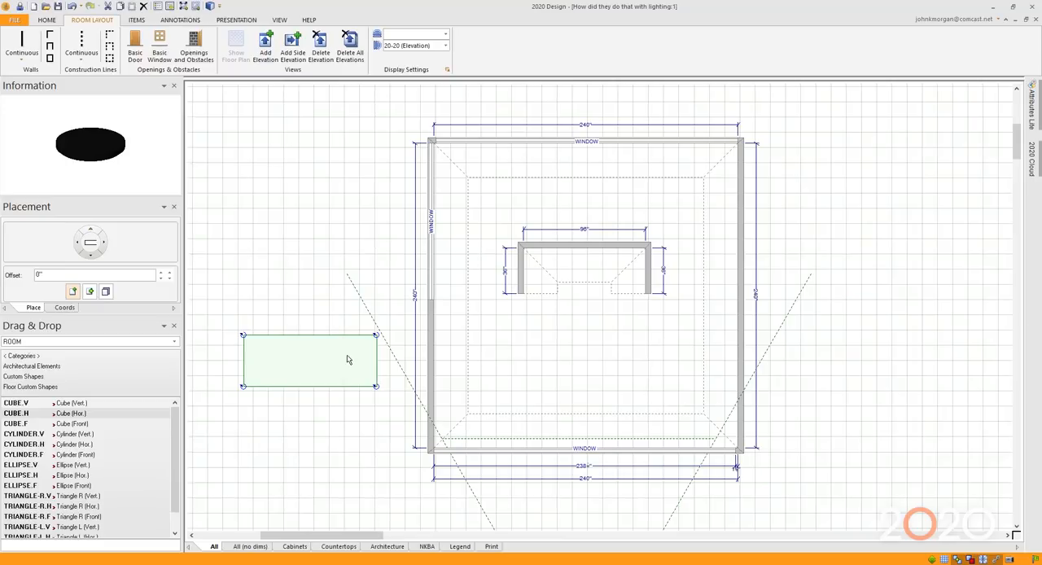
Raise the cube 120 inches off the floor via Up/Down and drop it over the alcove recess.
right_click(348, 360)
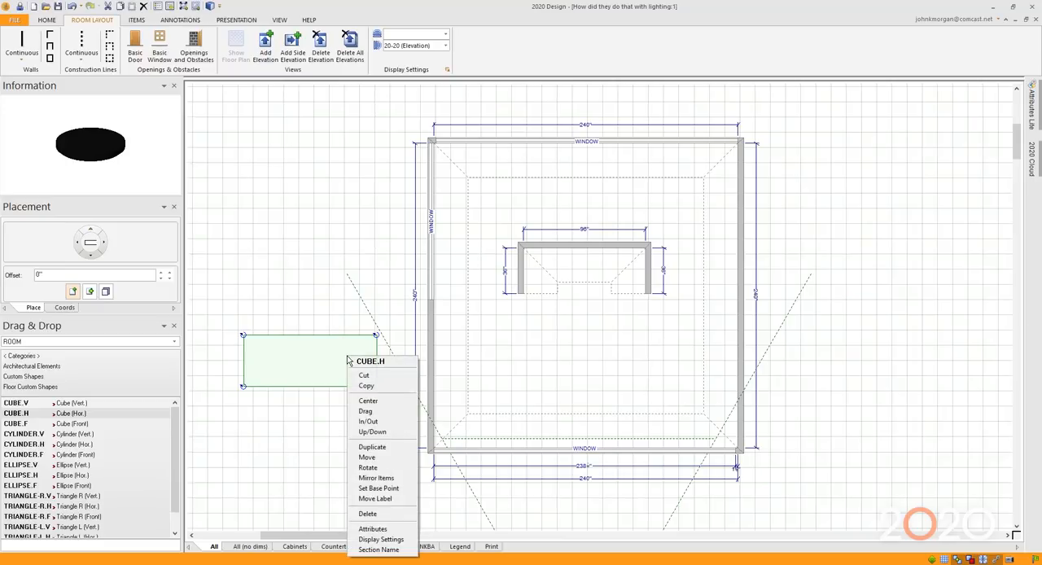
mouse_move(374, 432)
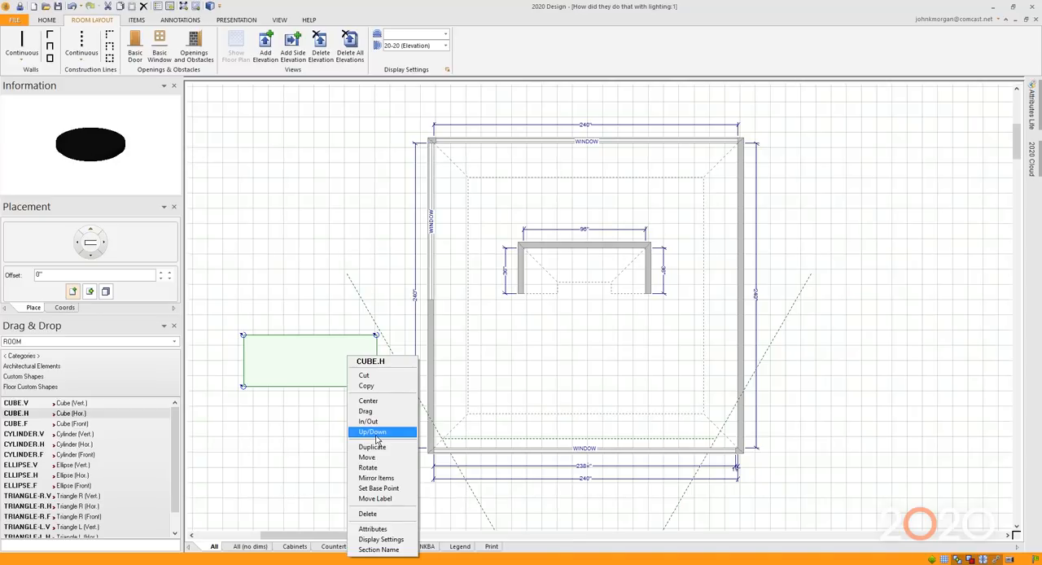
click(371, 431)
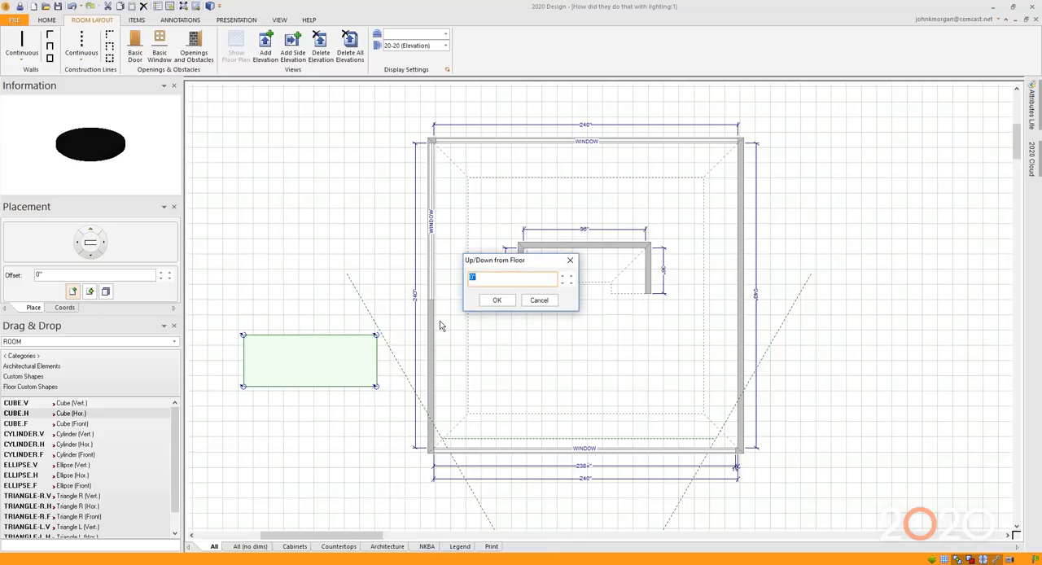
text(120)
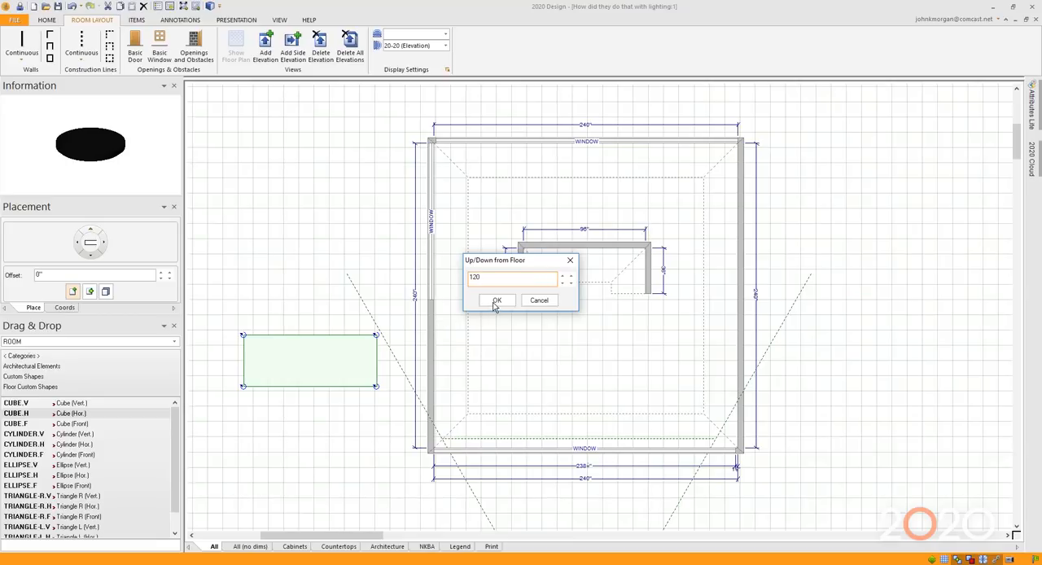
click(496, 300)
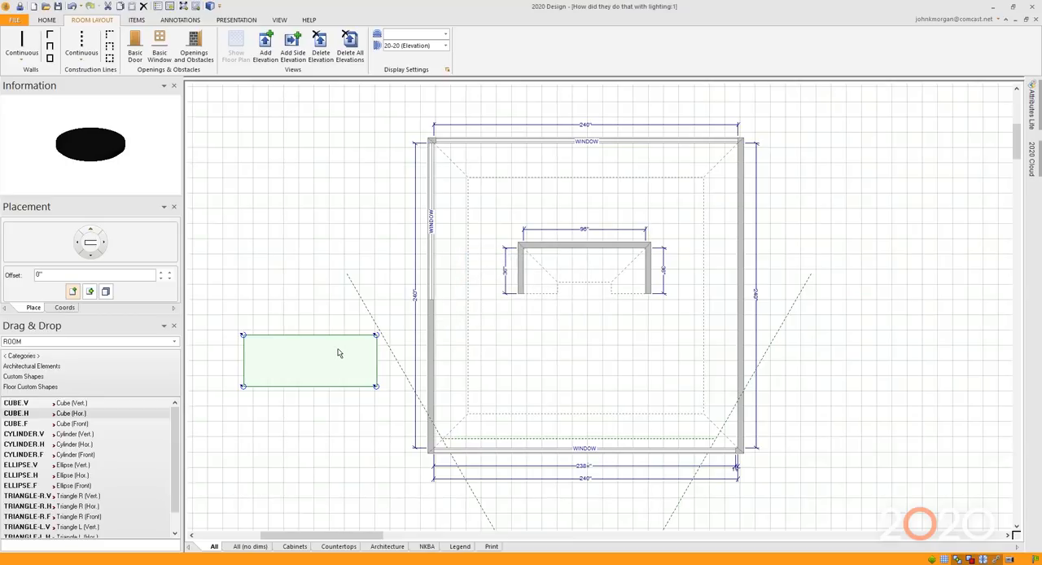
drag(308, 361, 609, 259)
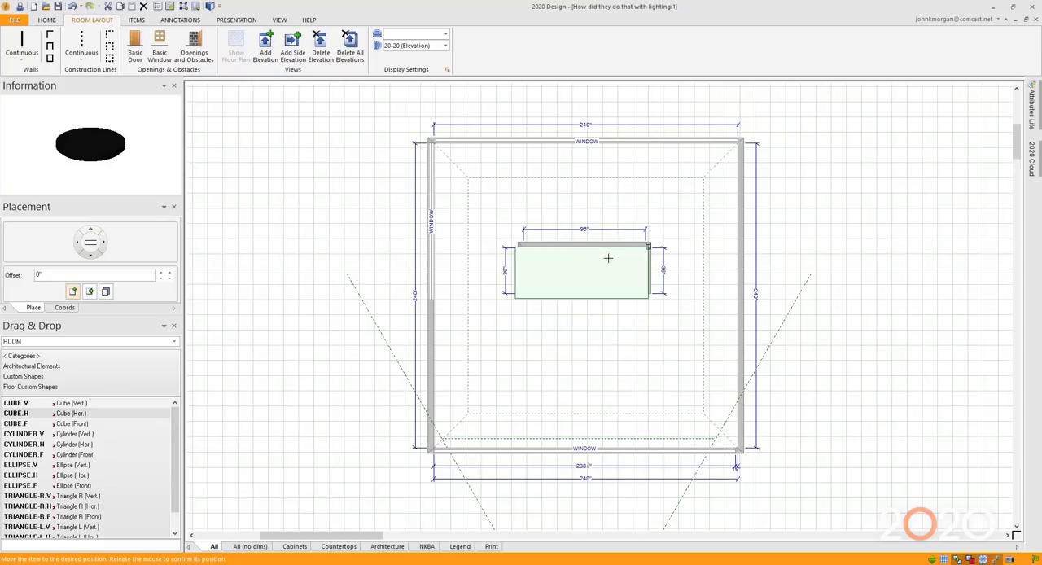
click(63, 307)
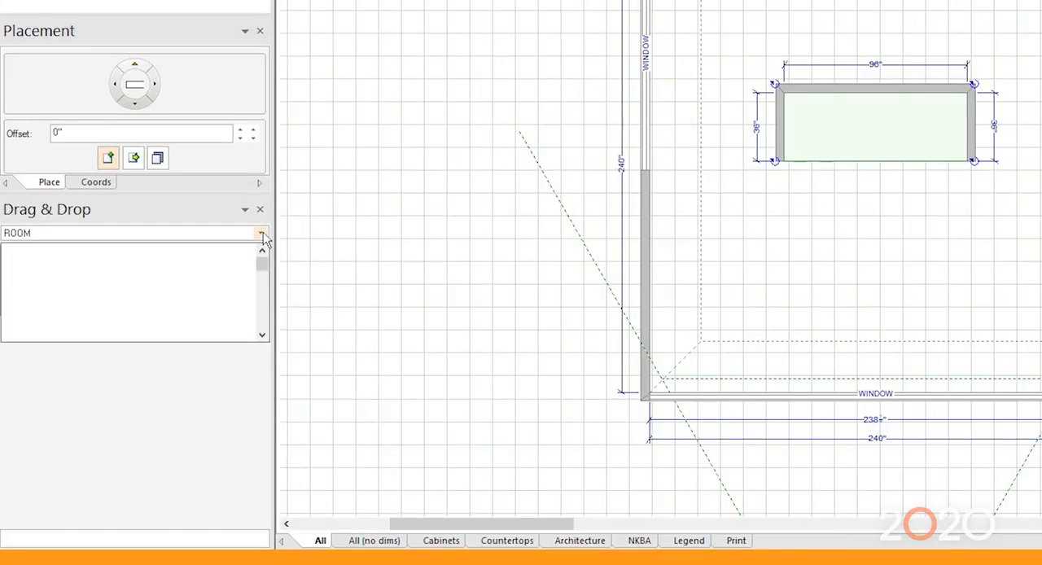
Switch to the ROOM_FUR catalog and open its Lighting Fixtures recessed category.
click(260, 233)
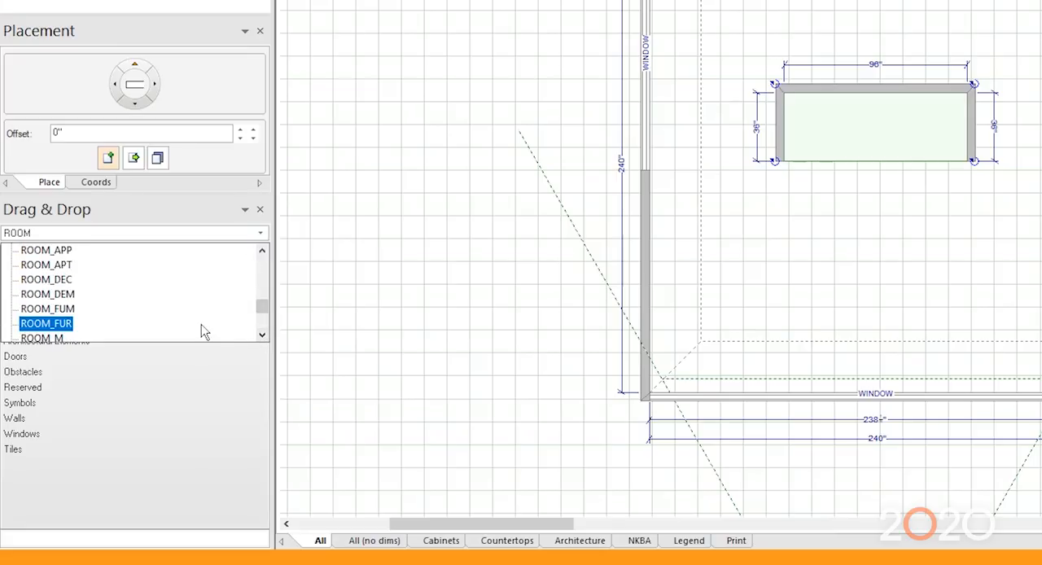
double_click(46, 324)
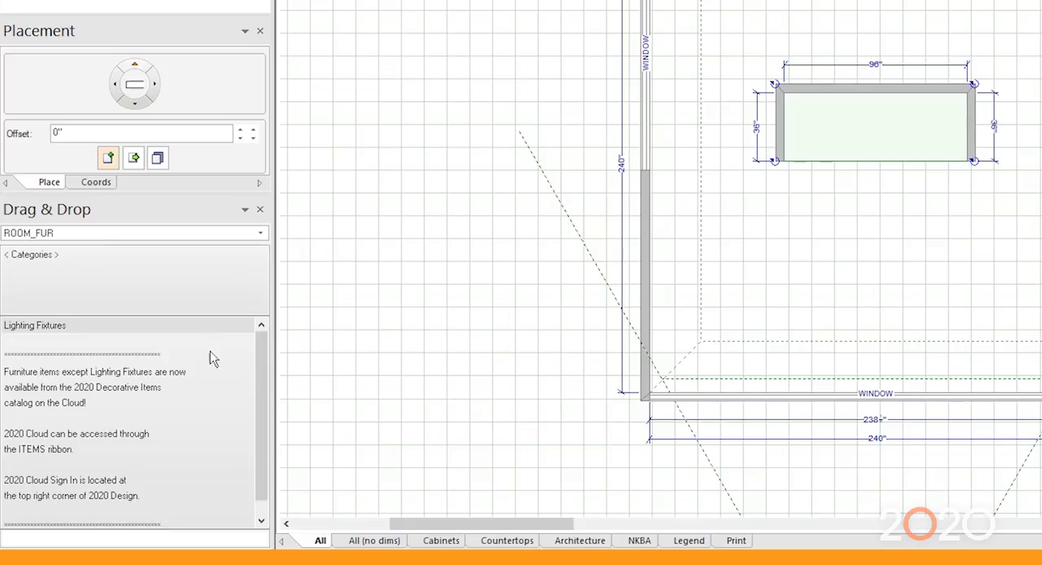
mouse_move(188, 387)
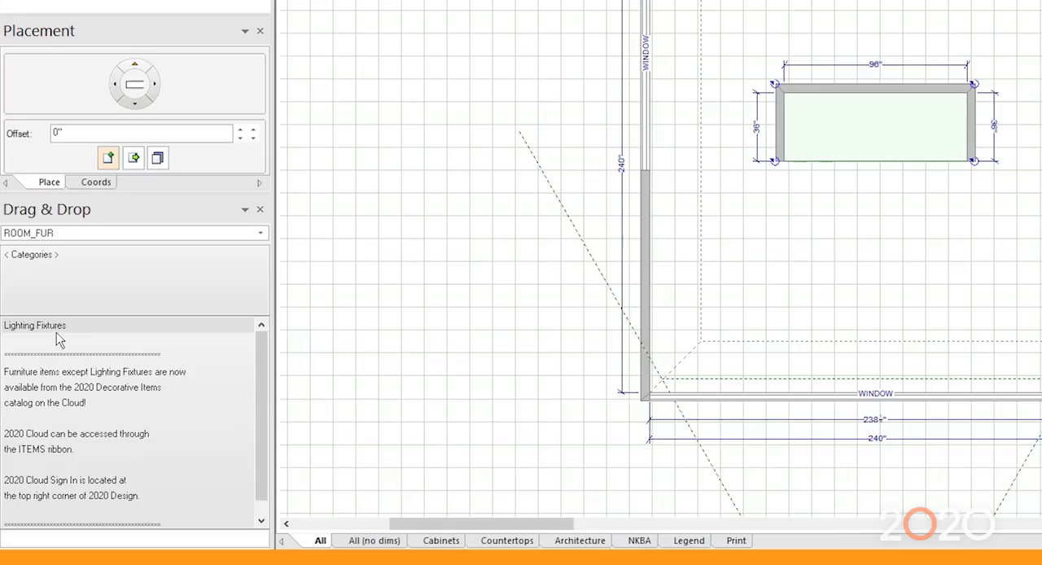
mouse_move(420, 381)
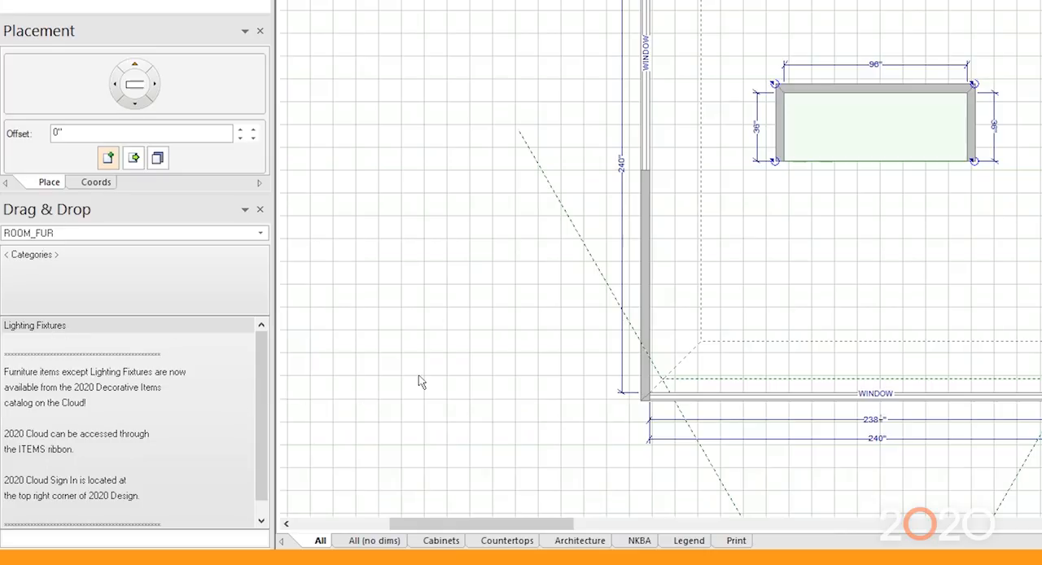
mouse_move(19, 332)
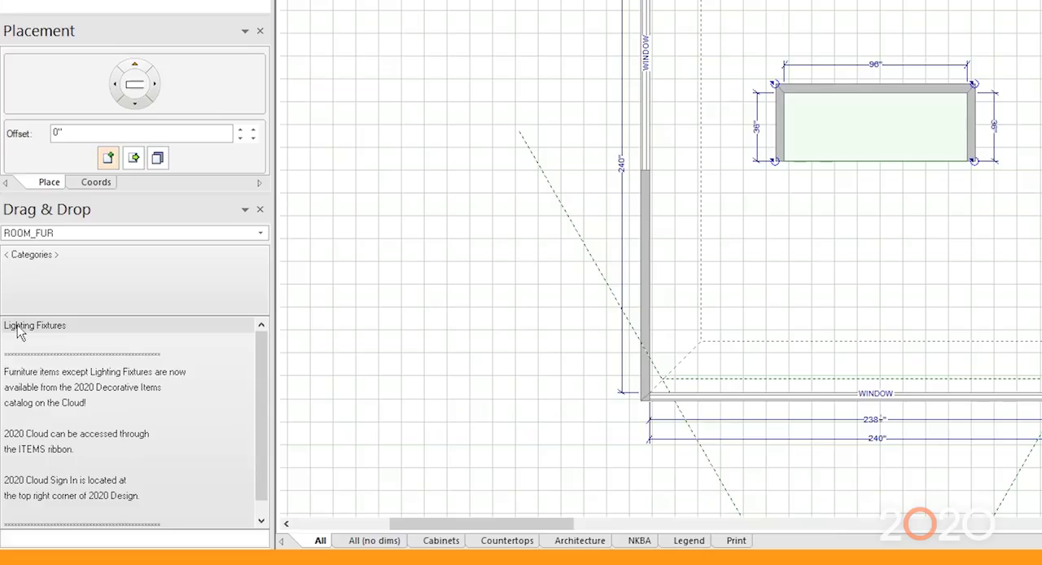
click(35, 326)
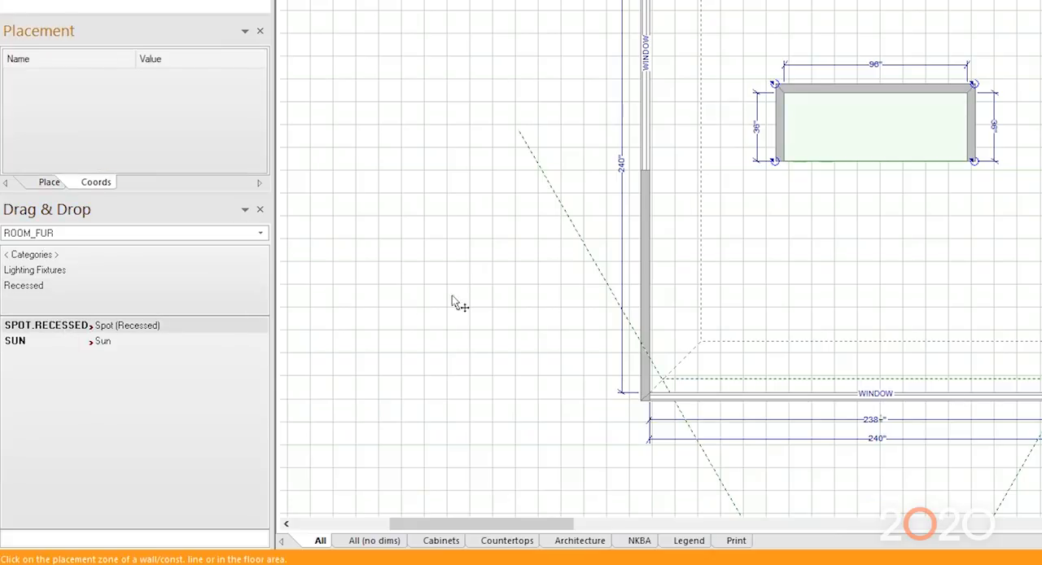
Place a SPOT.RECESSED fixture below the alcove and bring up its Light Properties.
click(817, 201)
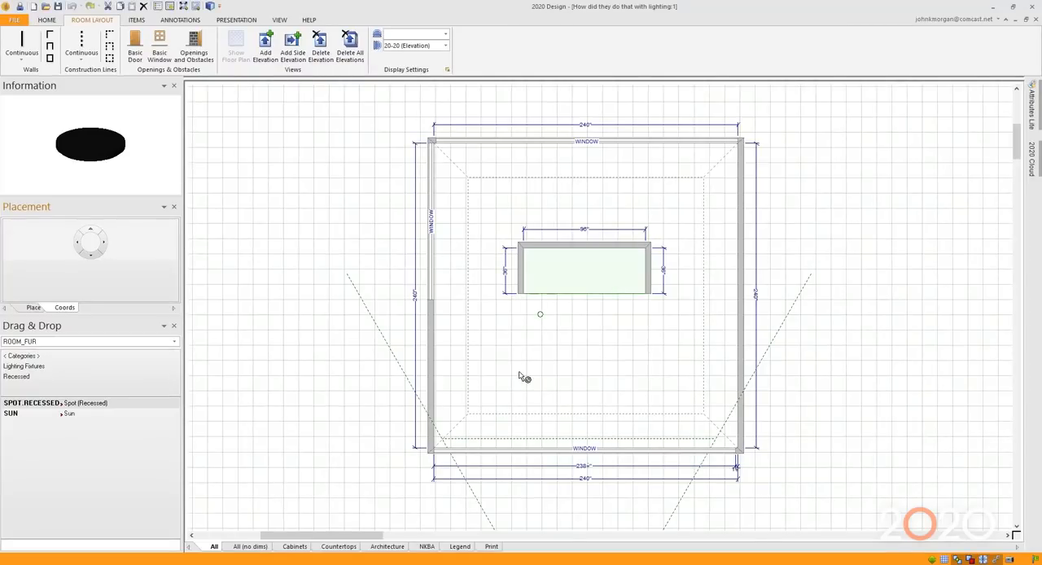
click(540, 316)
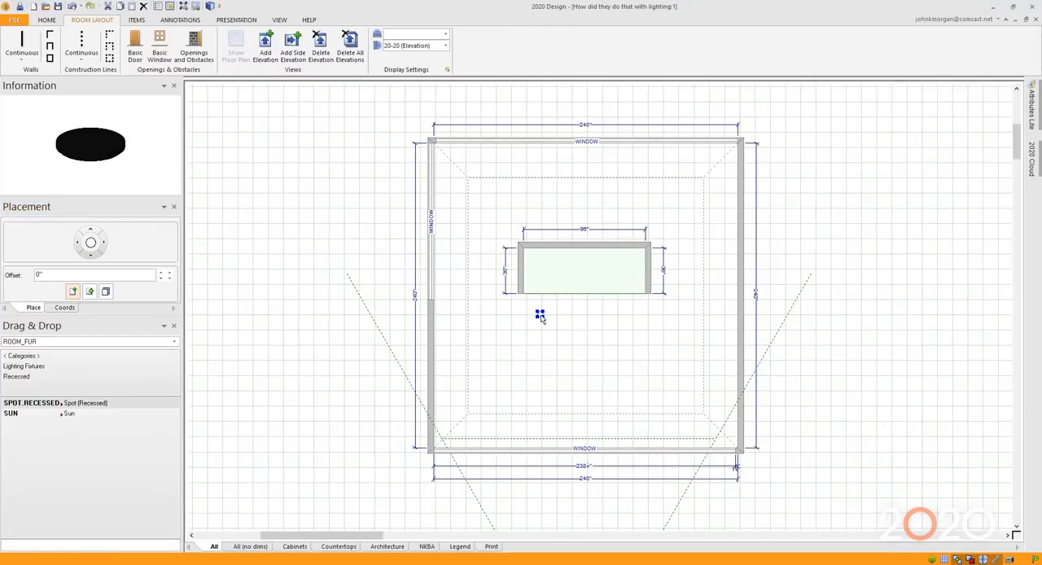
right_click(538, 316)
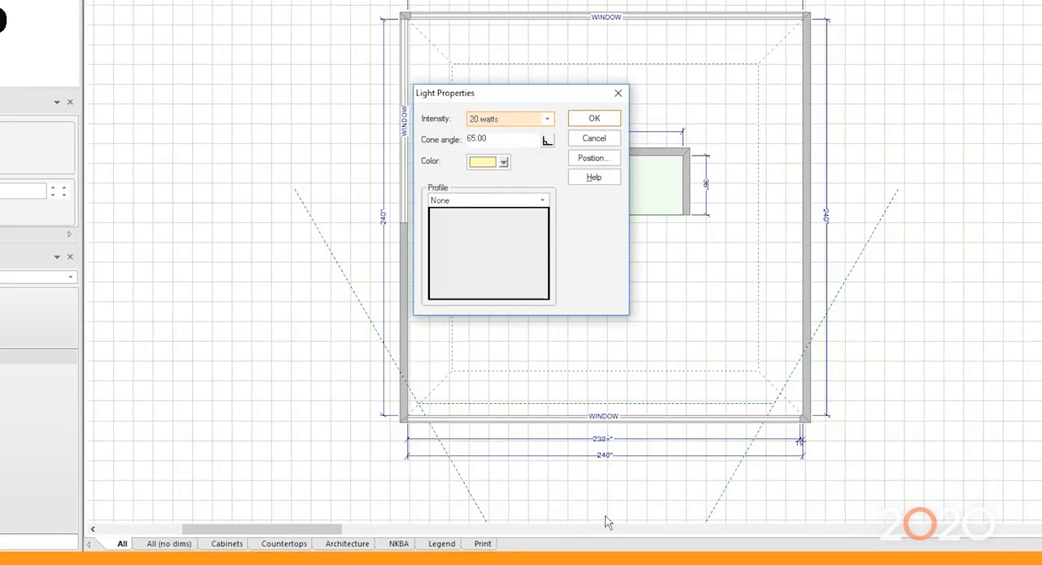
mouse_move(449, 148)
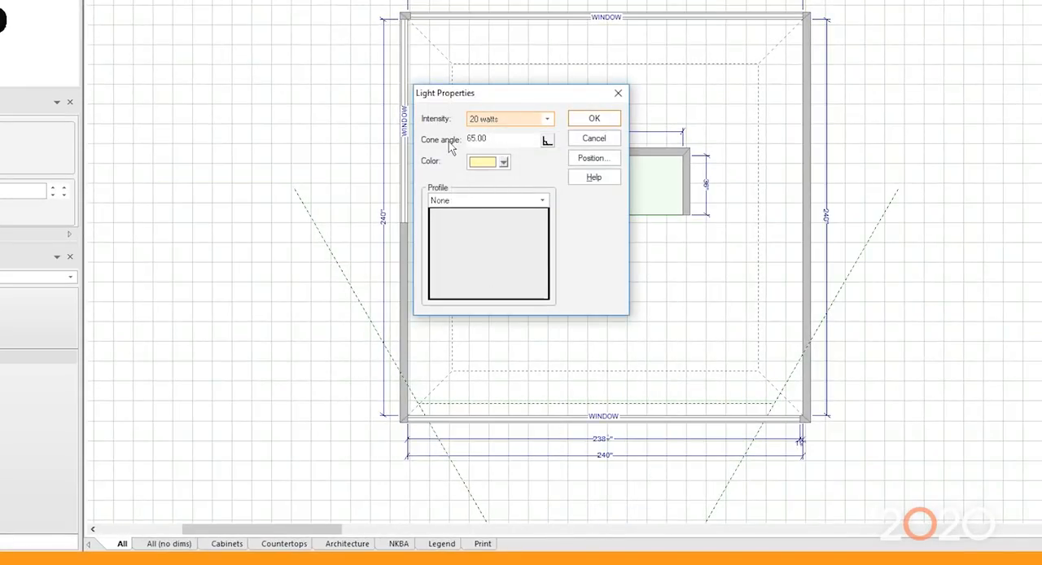
mouse_move(527, 132)
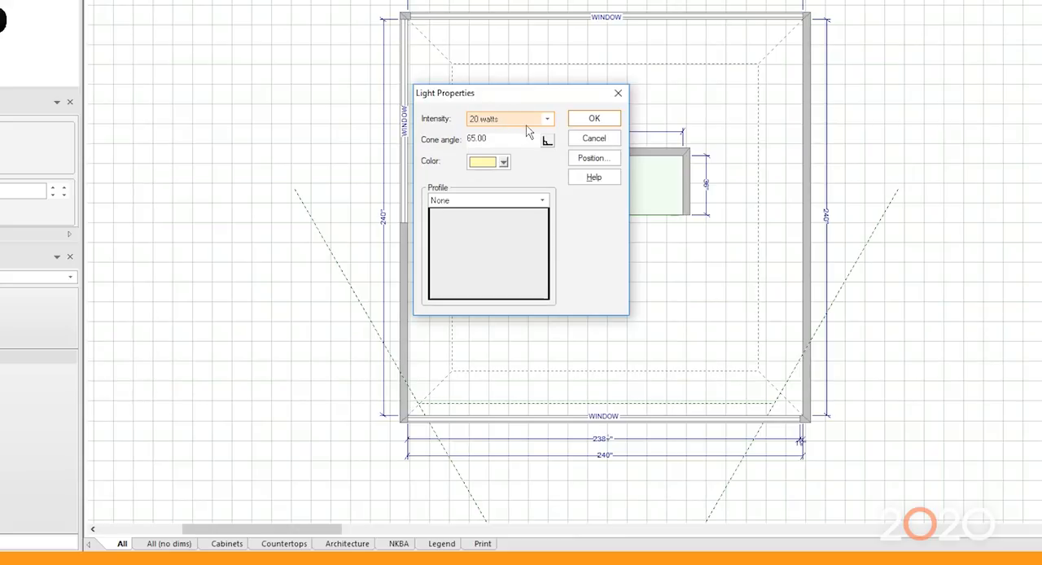
mouse_move(514, 139)
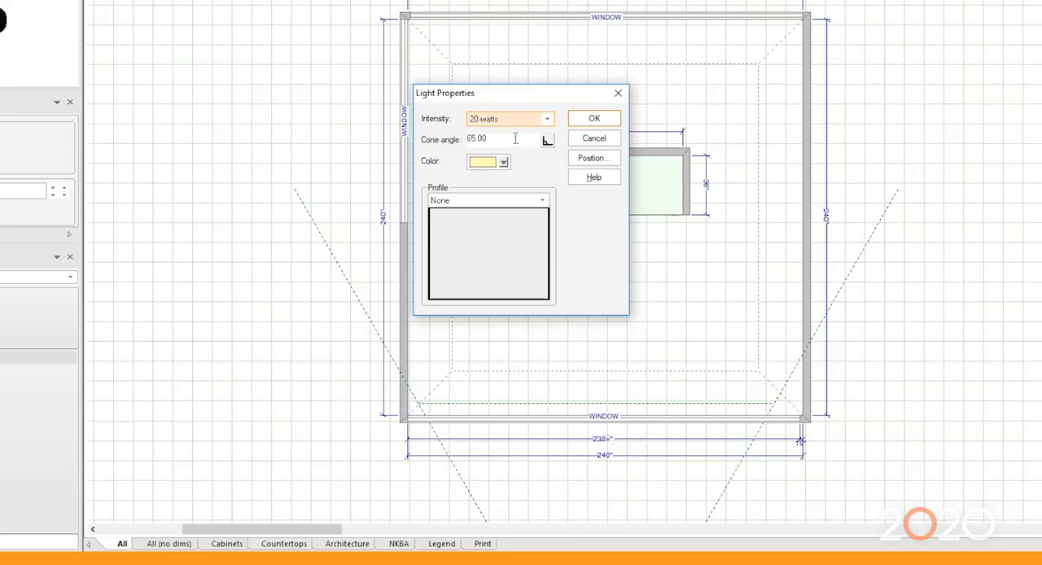
Set the spotlight to 100 watts with the AreaLight profile (after trying TightFocused) and apply.
click(547, 119)
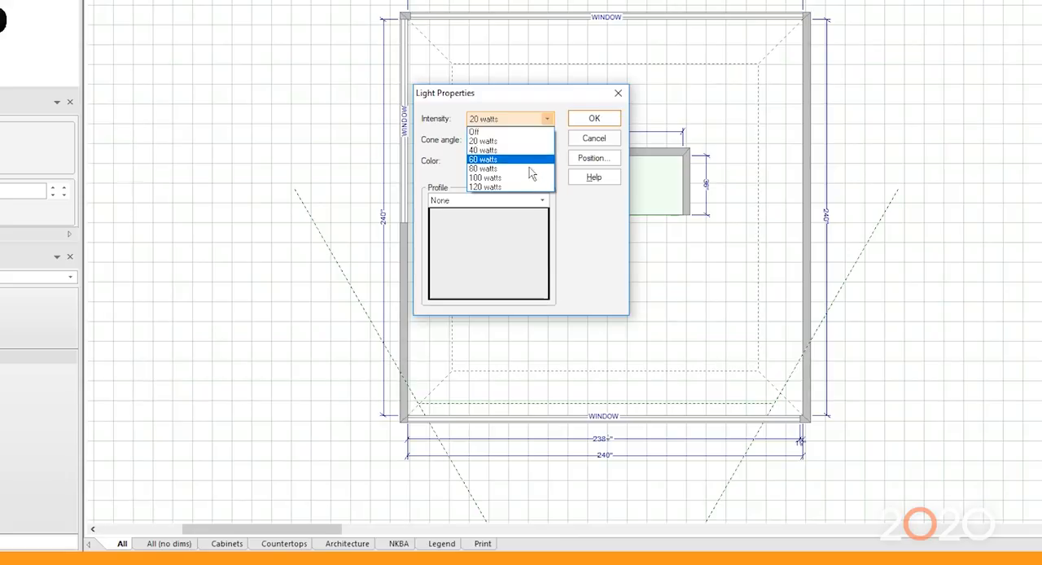
click(485, 178)
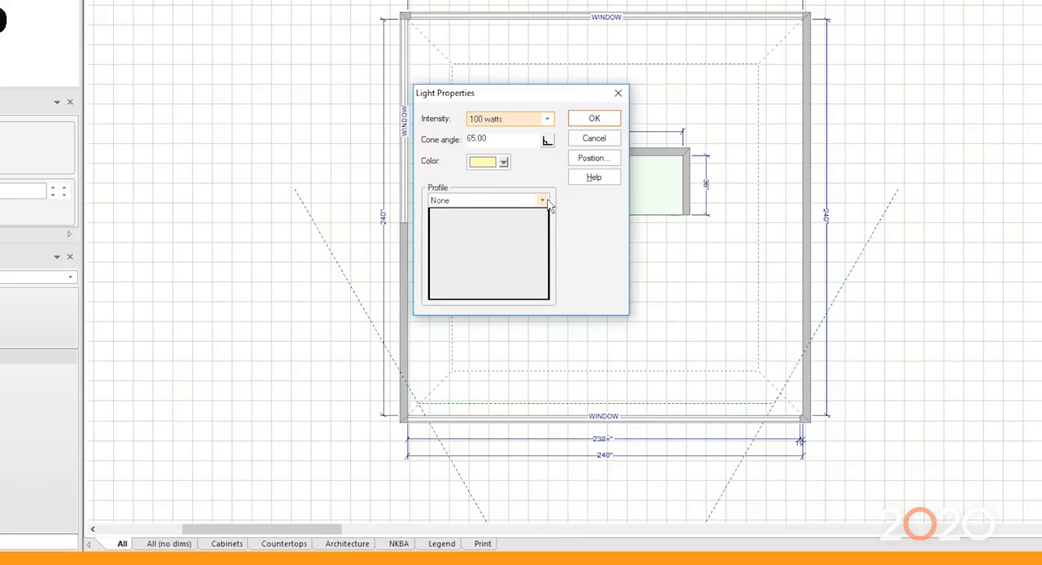
click(544, 200)
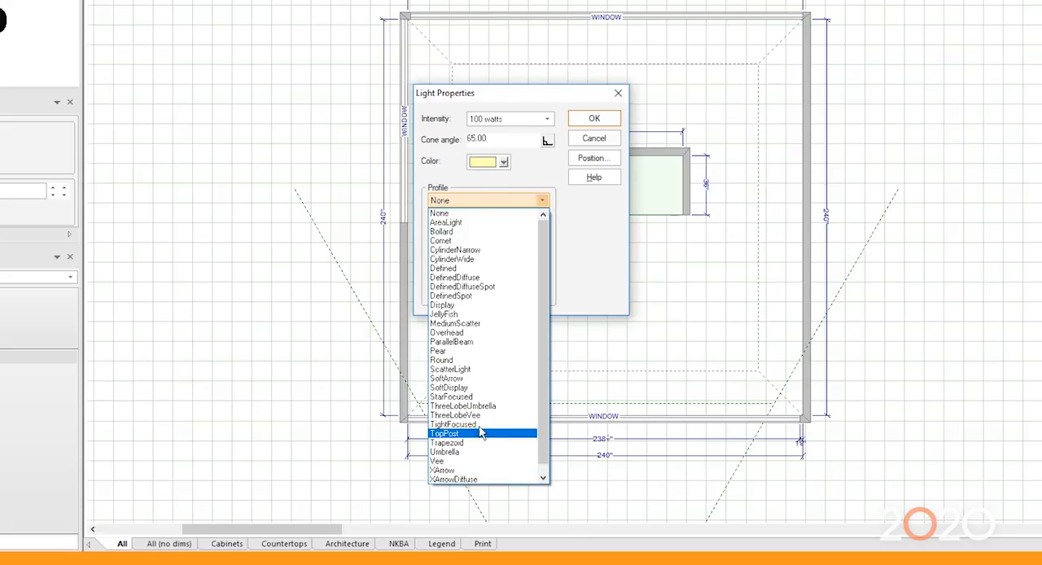
click(454, 423)
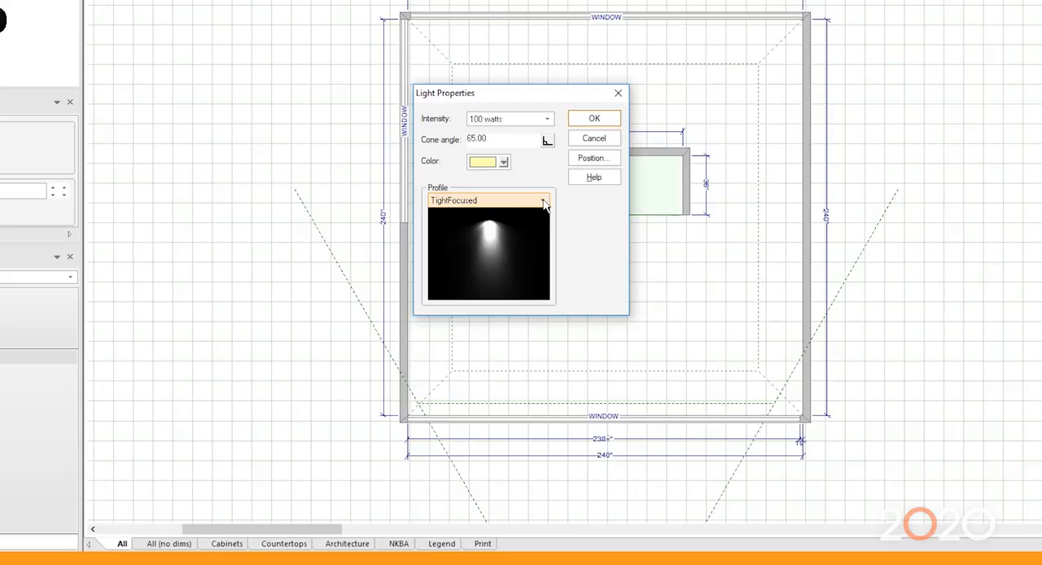
click(544, 200)
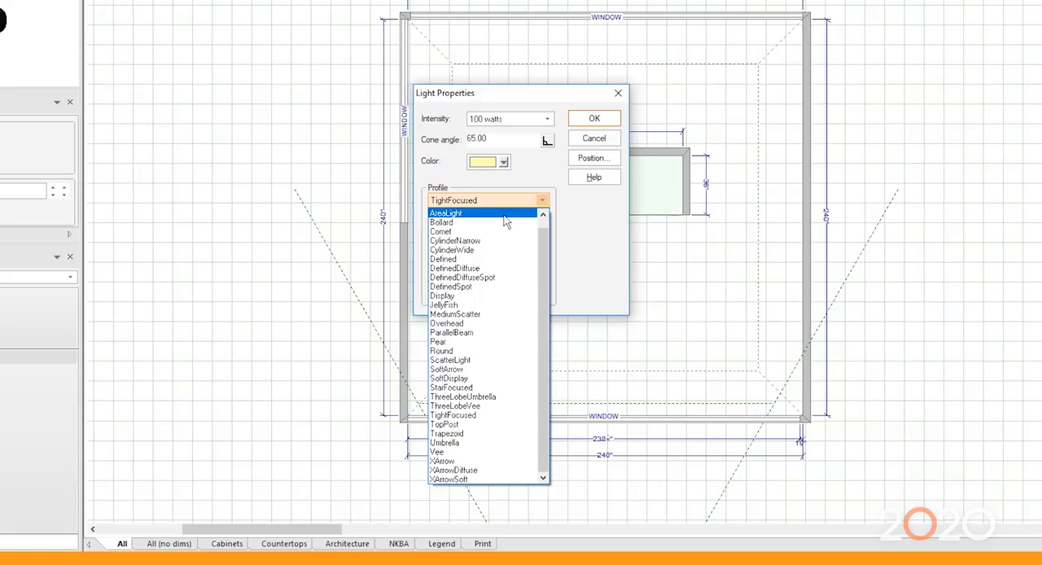
click(446, 212)
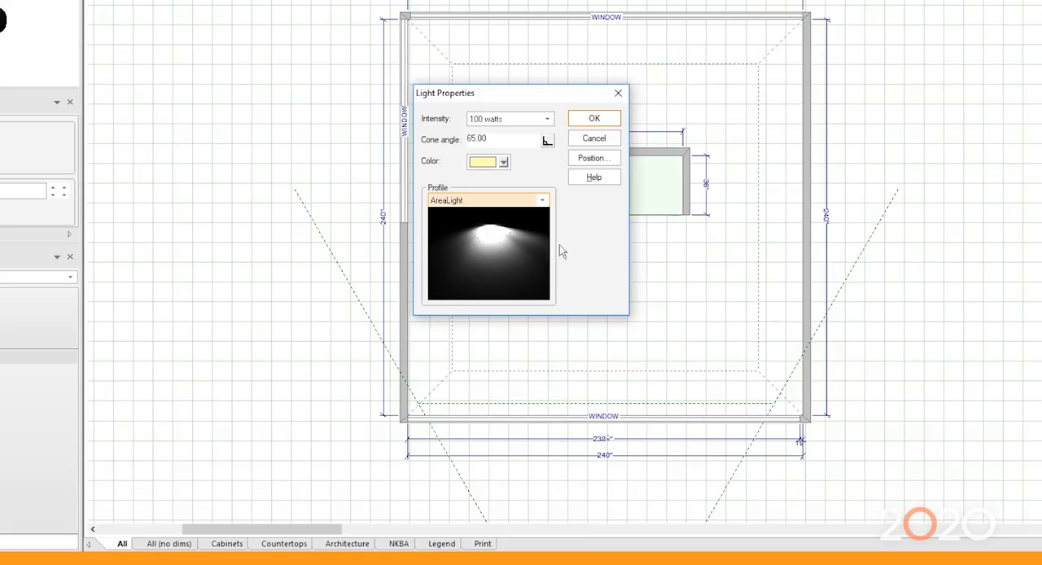
click(593, 117)
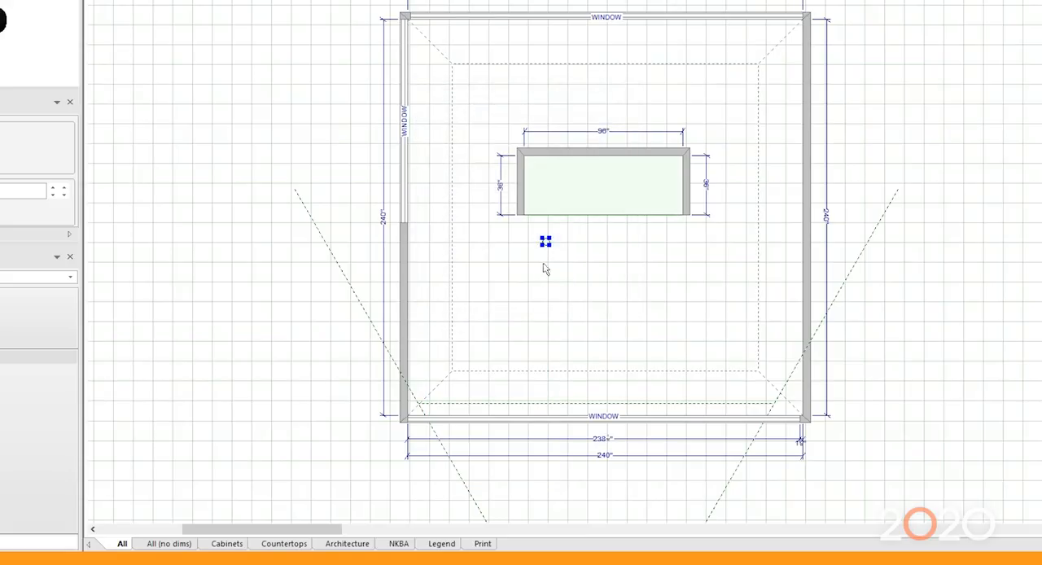
Duplicate the SPOT.RECESSED light so three lights sit evenly spaced inside the 96" alcove.
right_click(545, 241)
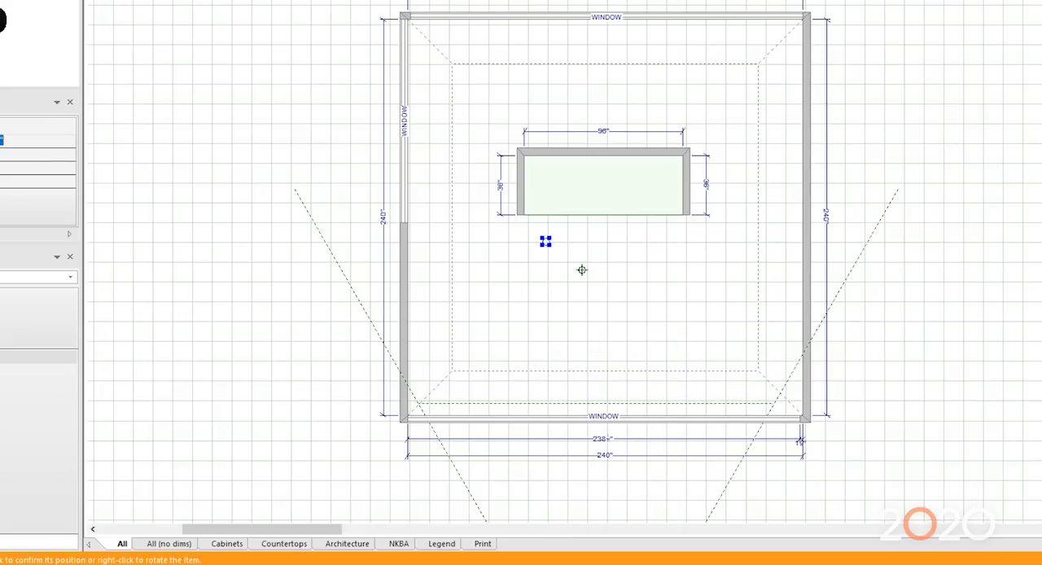
mouse_move(666, 176)
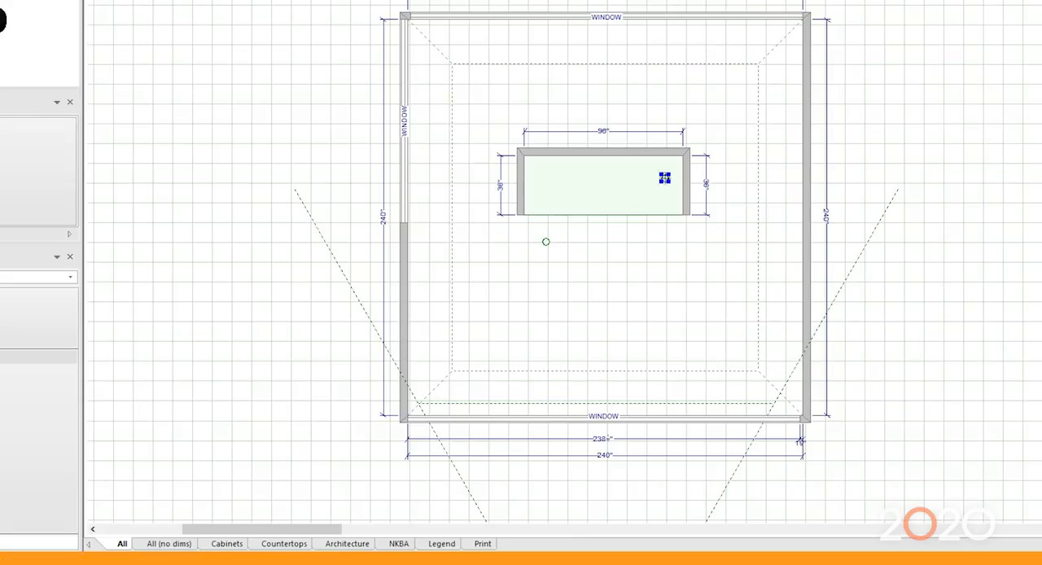
right_click(547, 241)
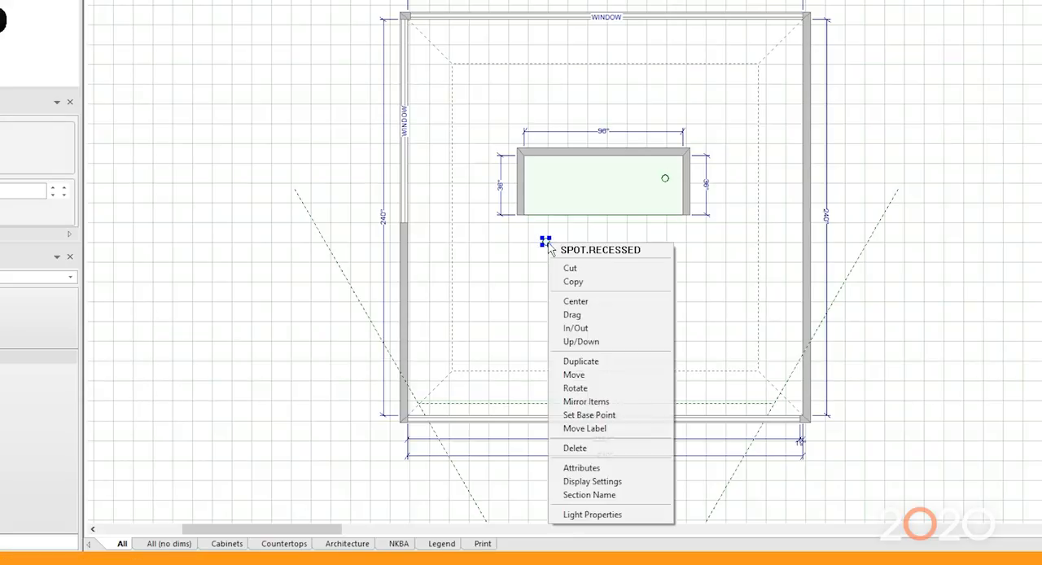
click(579, 361)
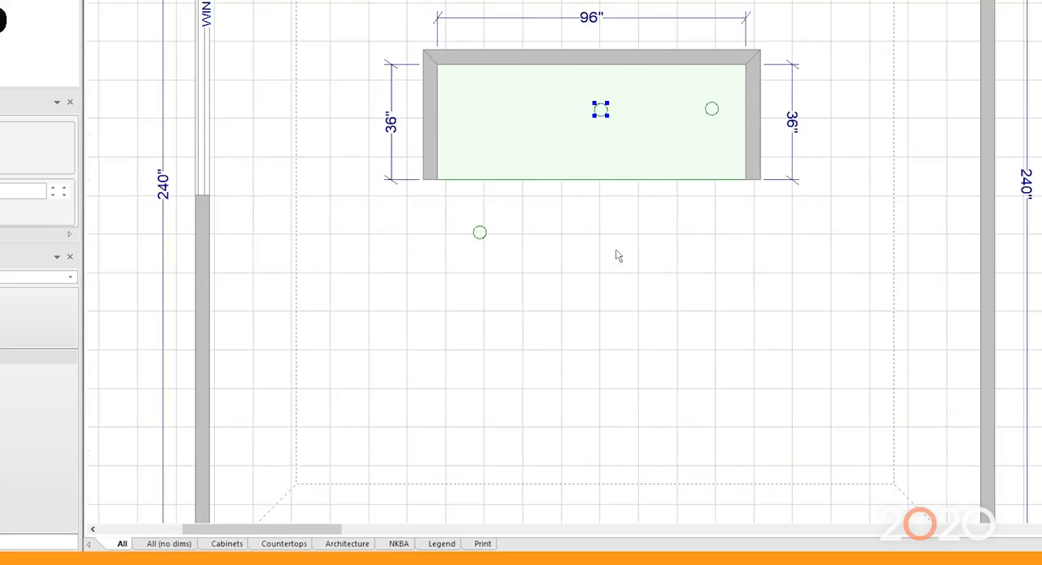
mouse_move(480, 234)
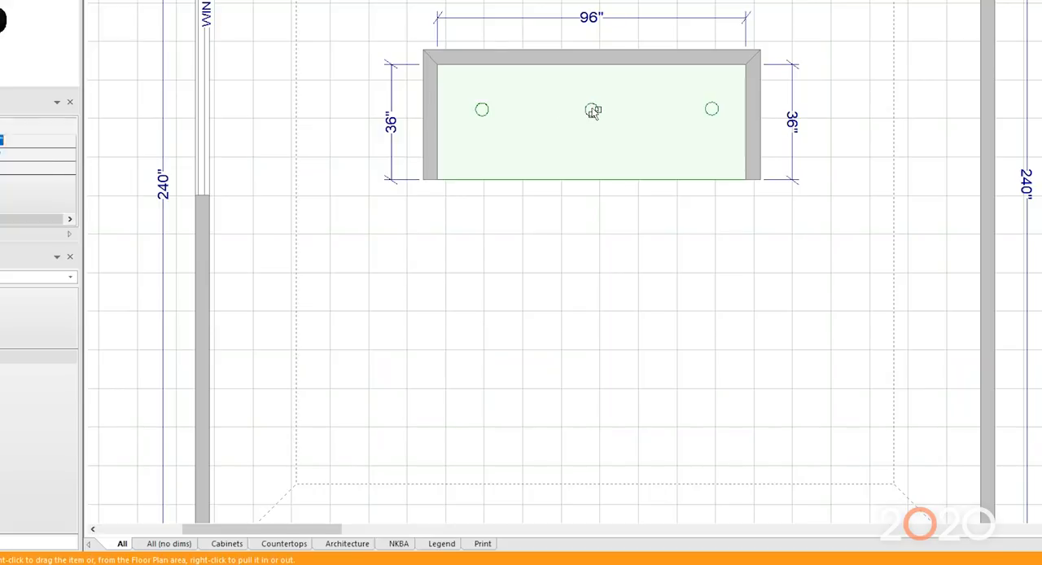
click(589, 110)
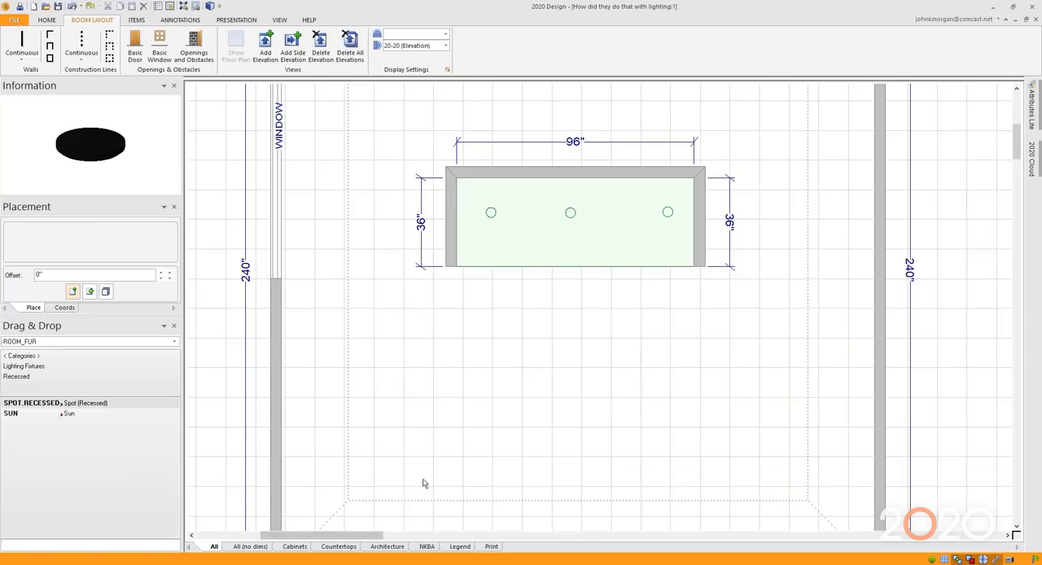
mouse_move(492, 222)
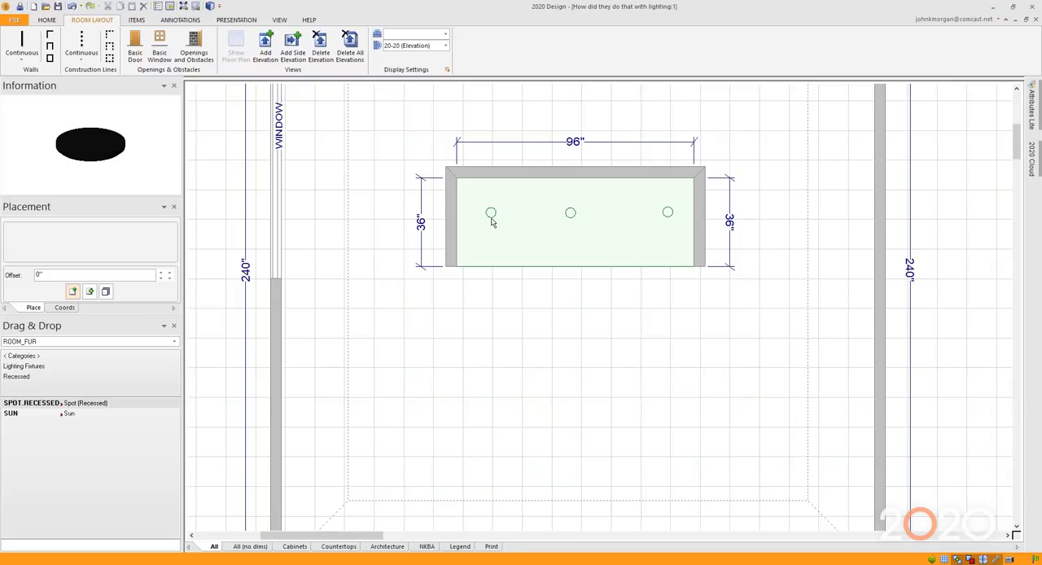
Raise the left recessed light to 118.5 in above the floor via Up/Down.
right_click(492, 211)
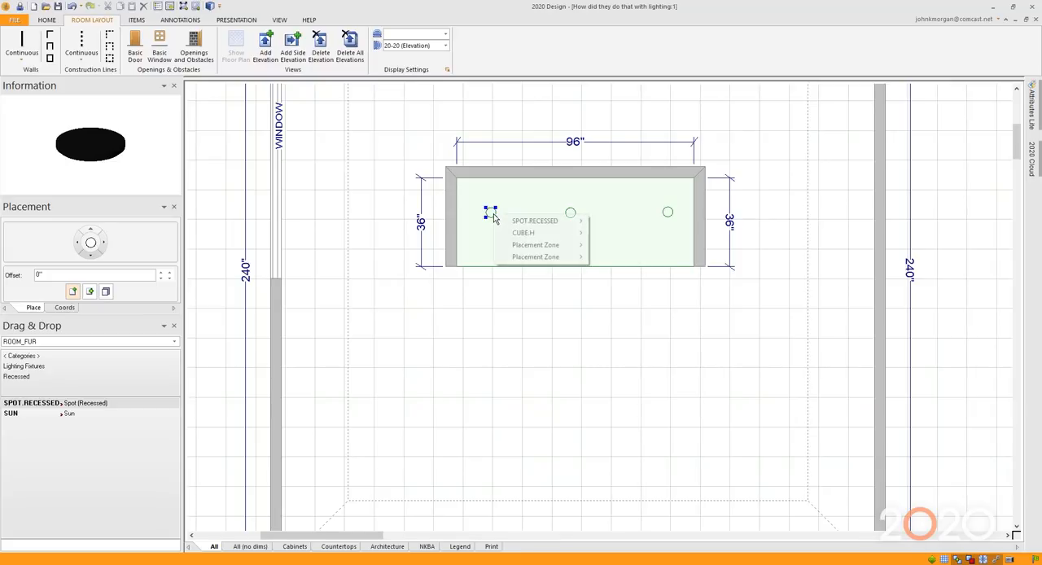
right_click(490, 212)
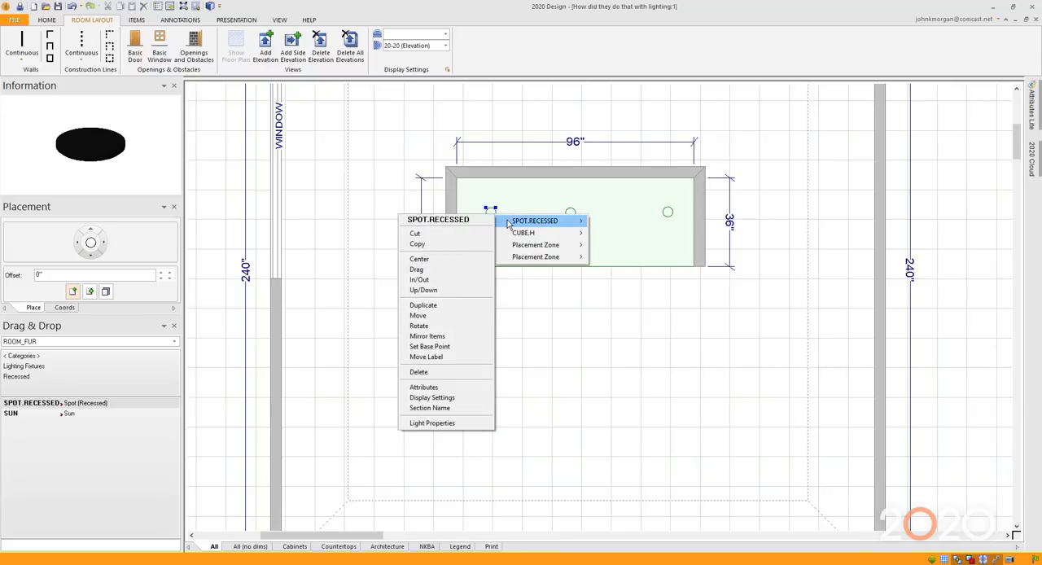
click(423, 290)
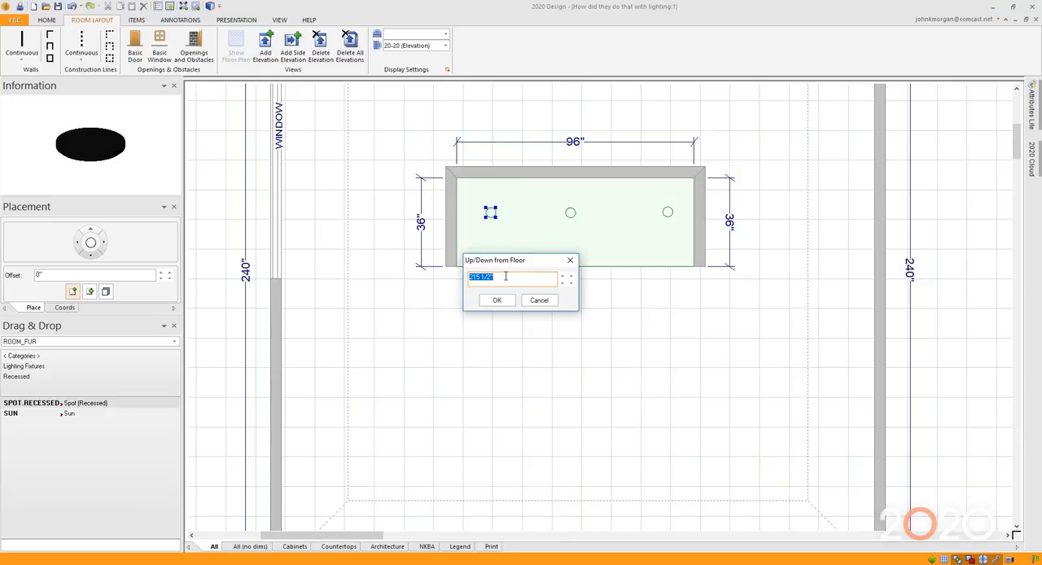
text(1)
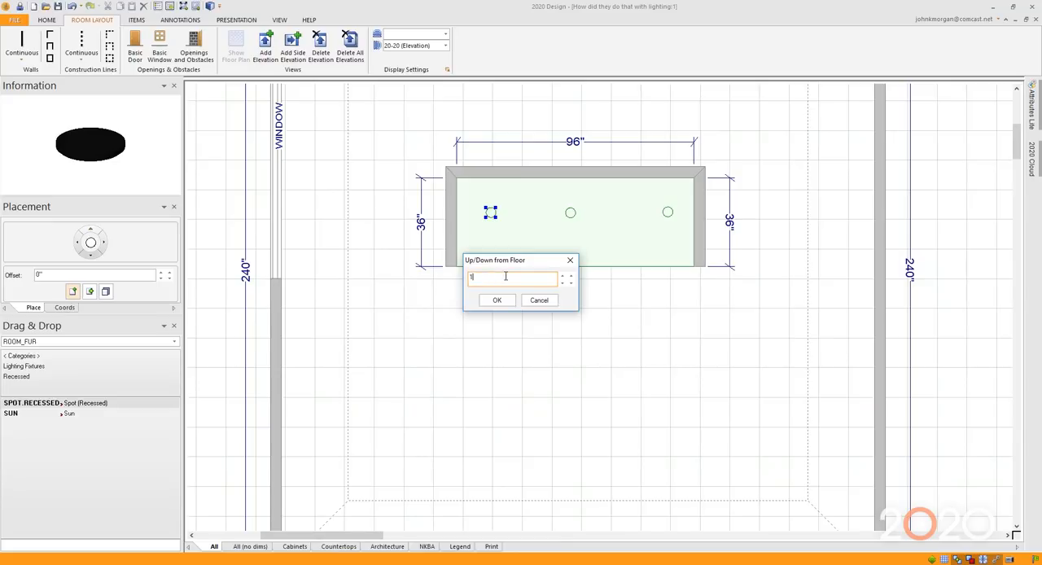
text(118.5)
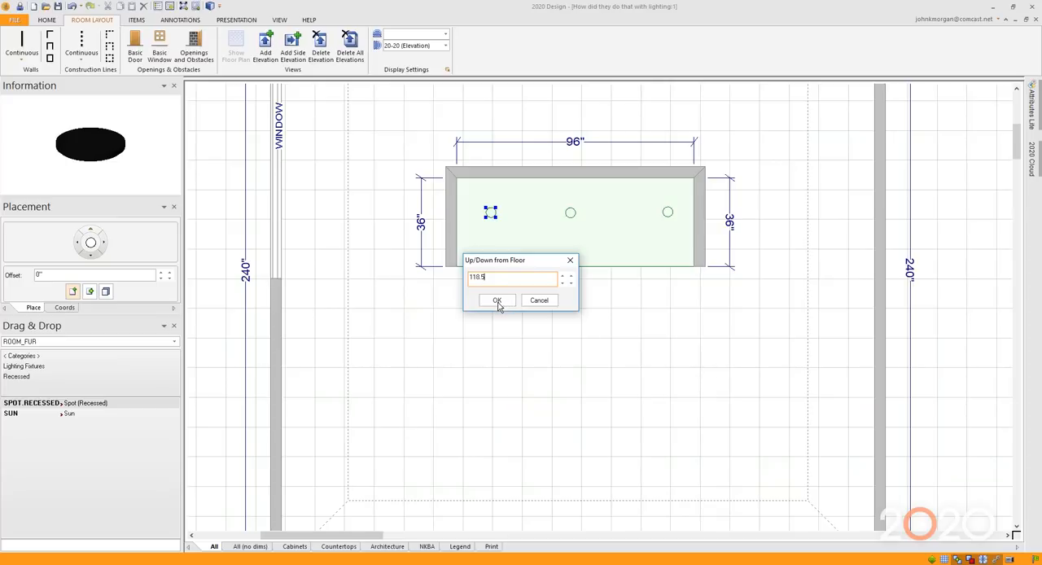
click(497, 299)
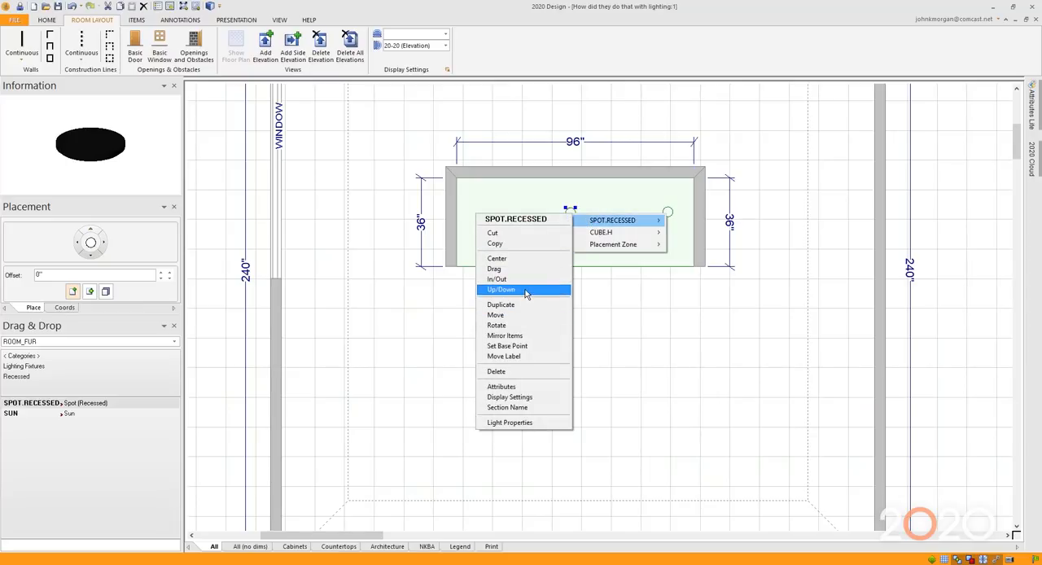
Raise the middle and right recessed lights to 118.5 in above the floor.
click(502, 290)
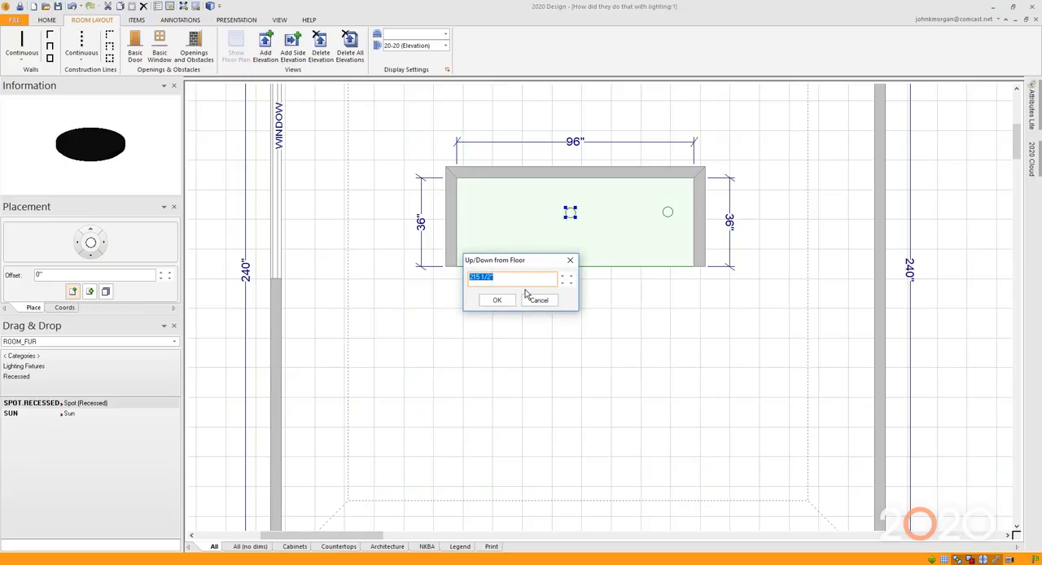
text(118.5)
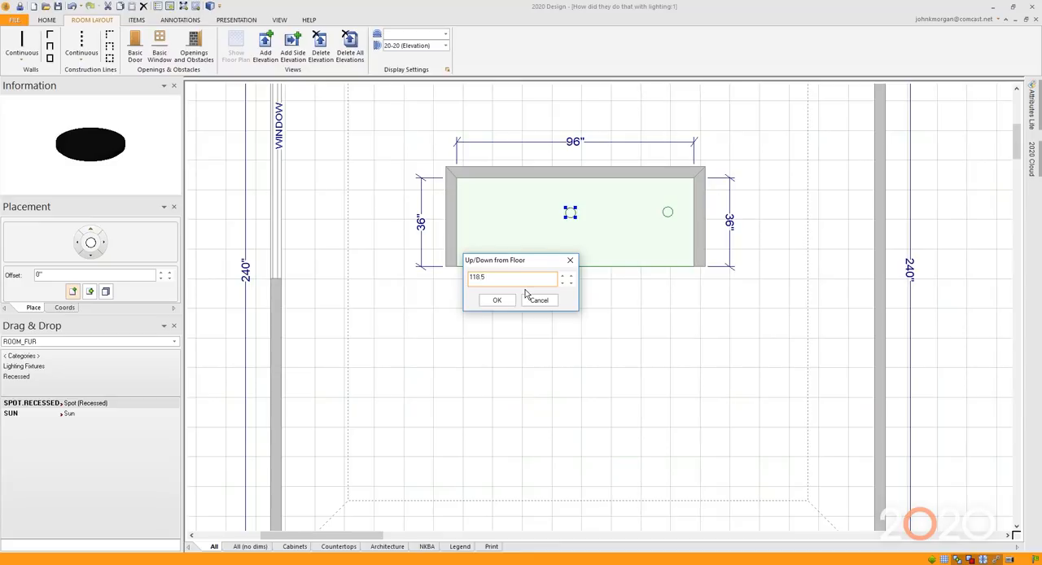
click(496, 300)
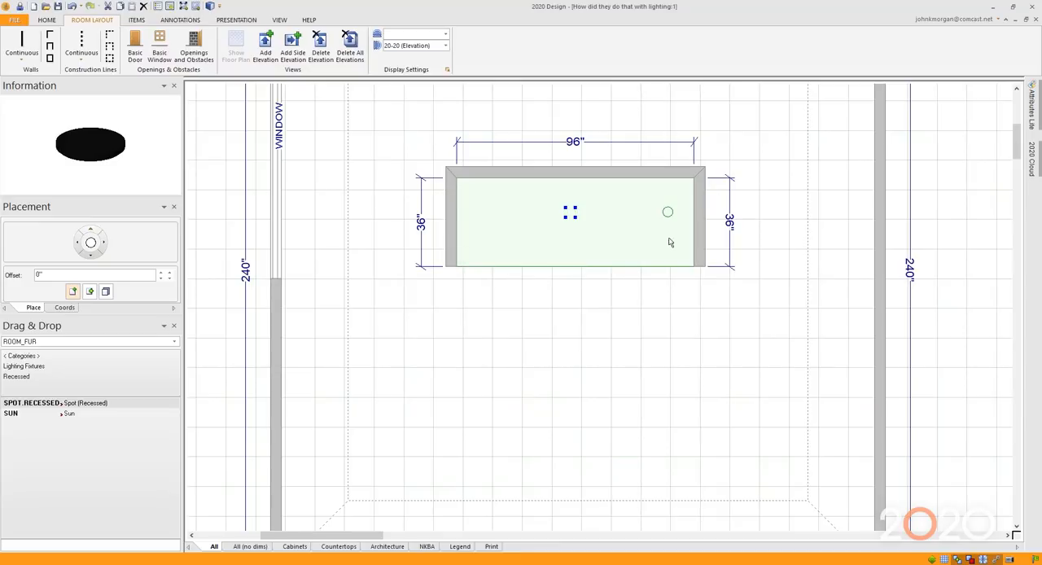
right_click(668, 212)
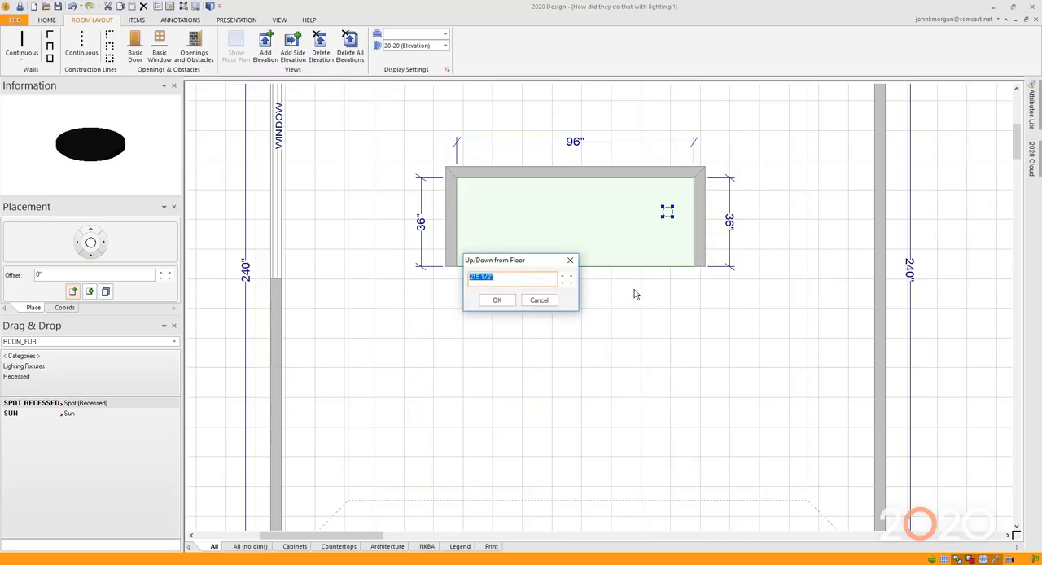
text(118.5)
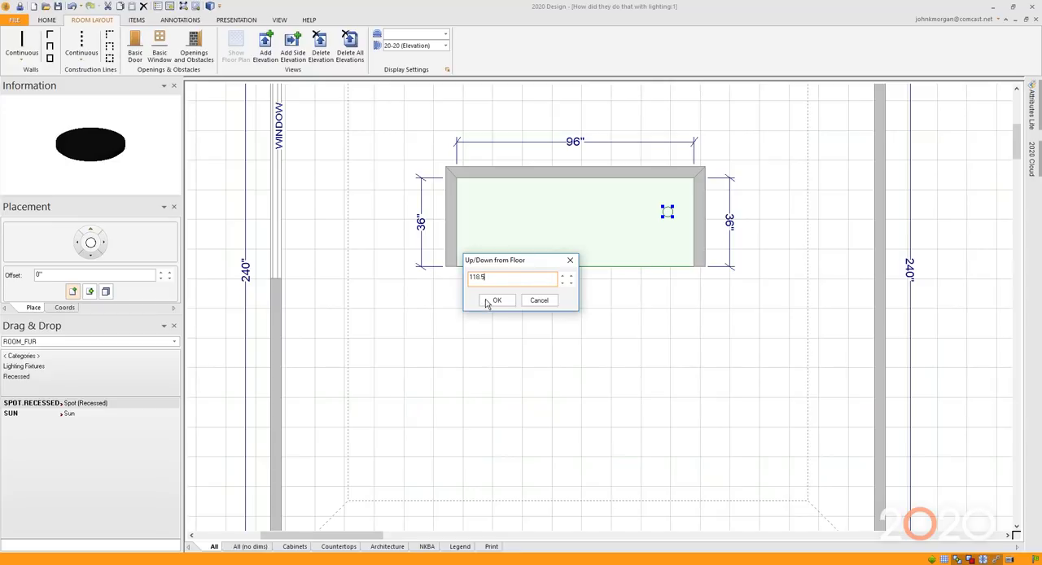
click(495, 299)
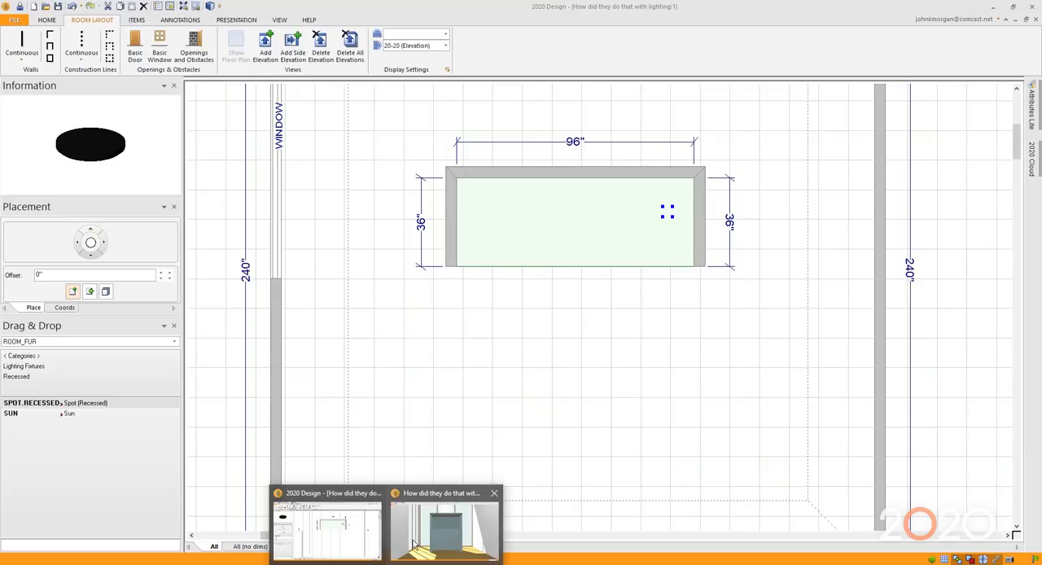
Review the 3D render showing three recessed lights glowing in the alcove.
click(444, 529)
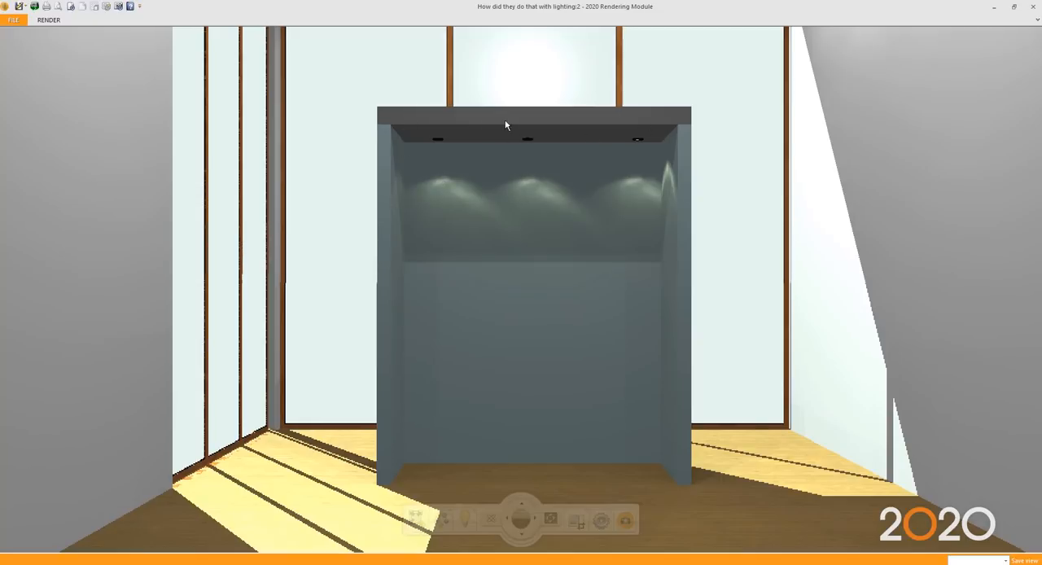
mouse_move(466, 206)
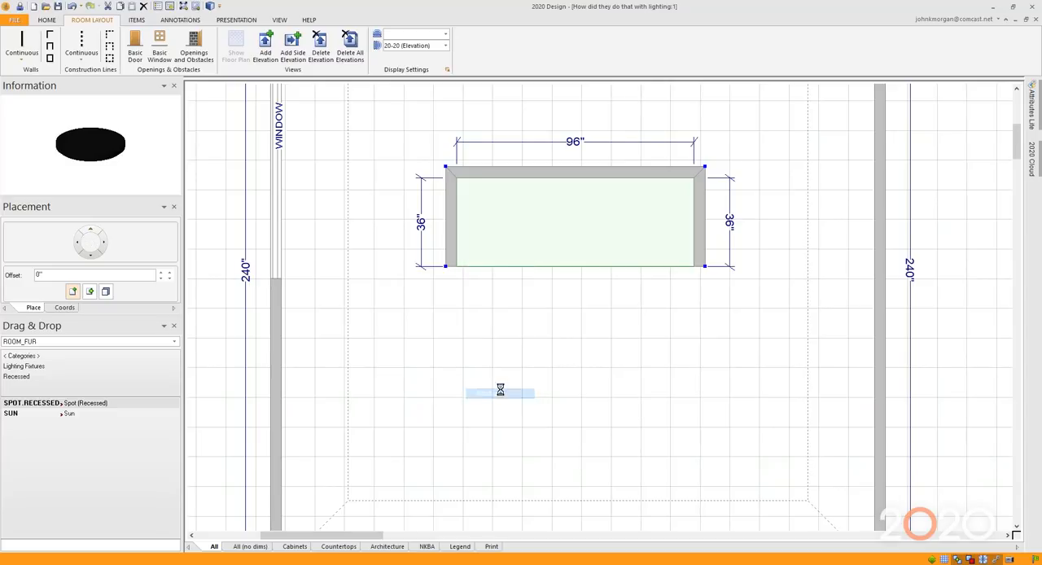
Assign CUBE.H the grey 137,169,159 texture from the User Texture Library.
double_click(500, 391)
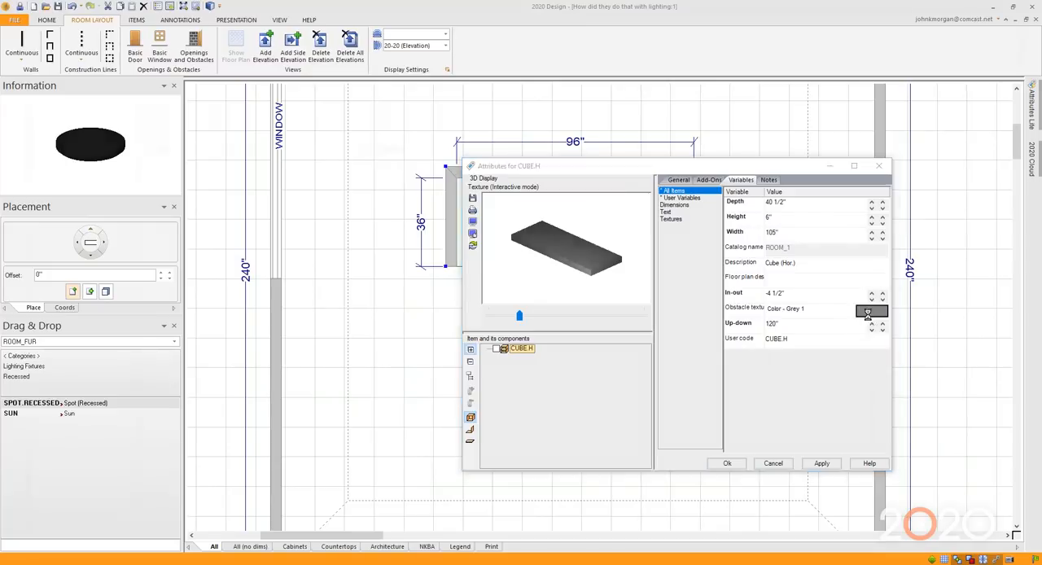
click(871, 312)
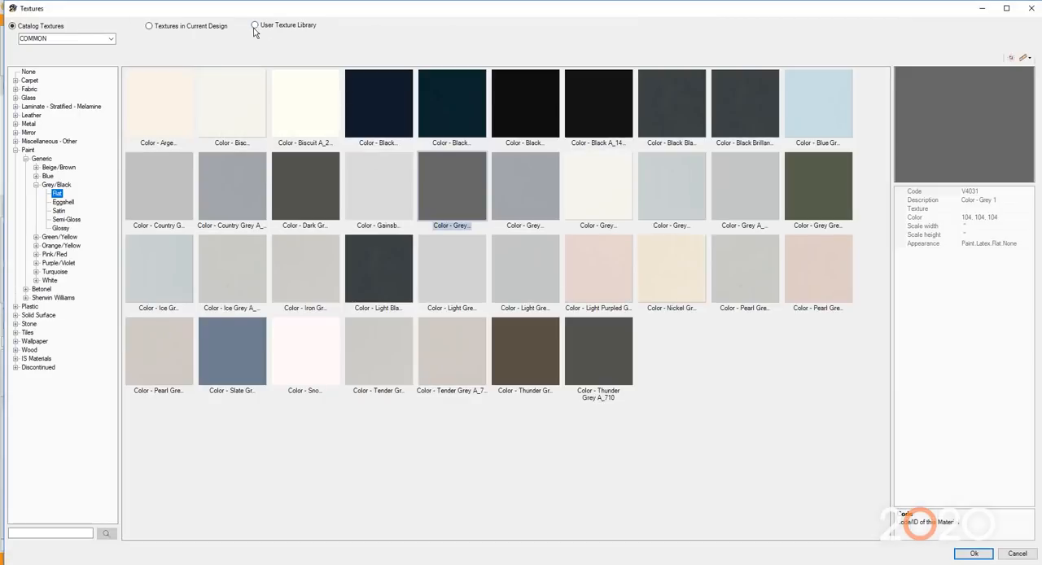
click(254, 26)
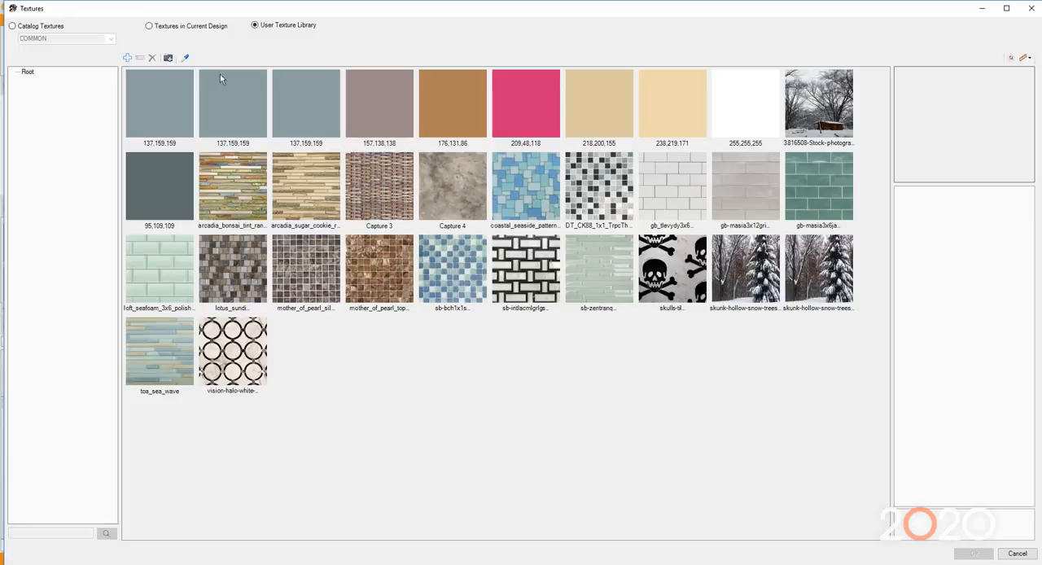
mouse_move(276, 129)
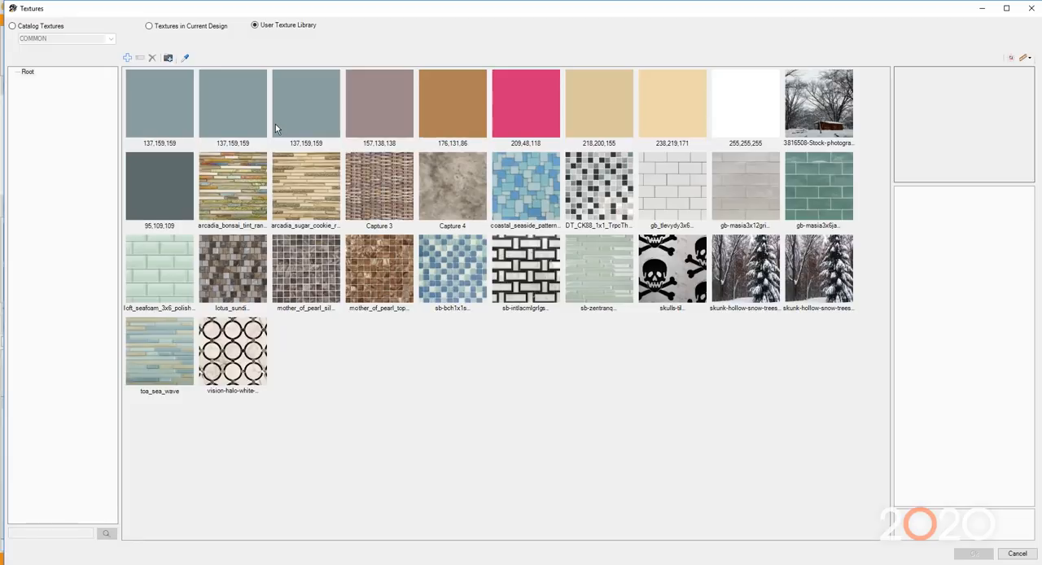
click(159, 104)
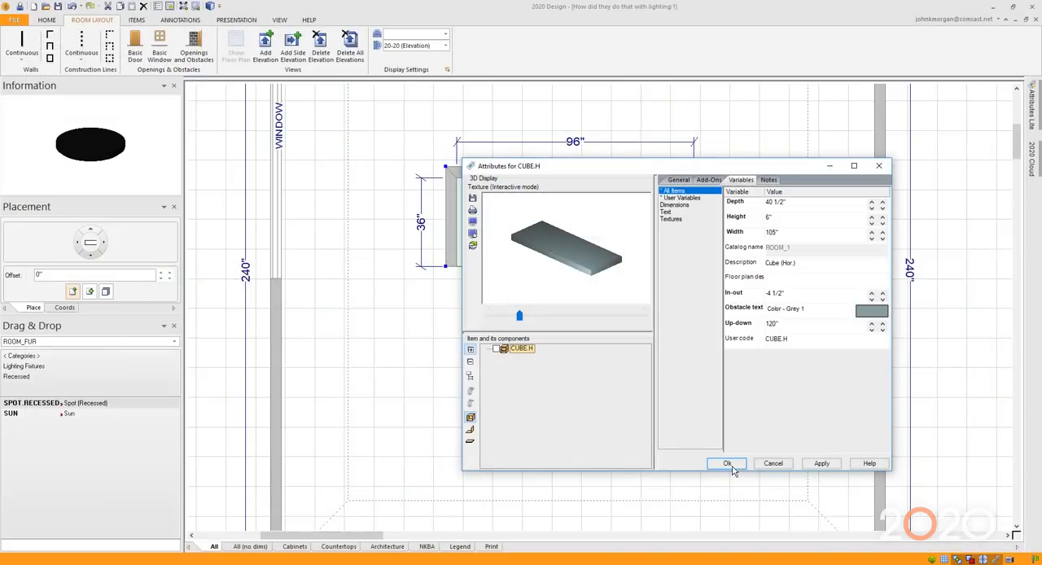
click(726, 462)
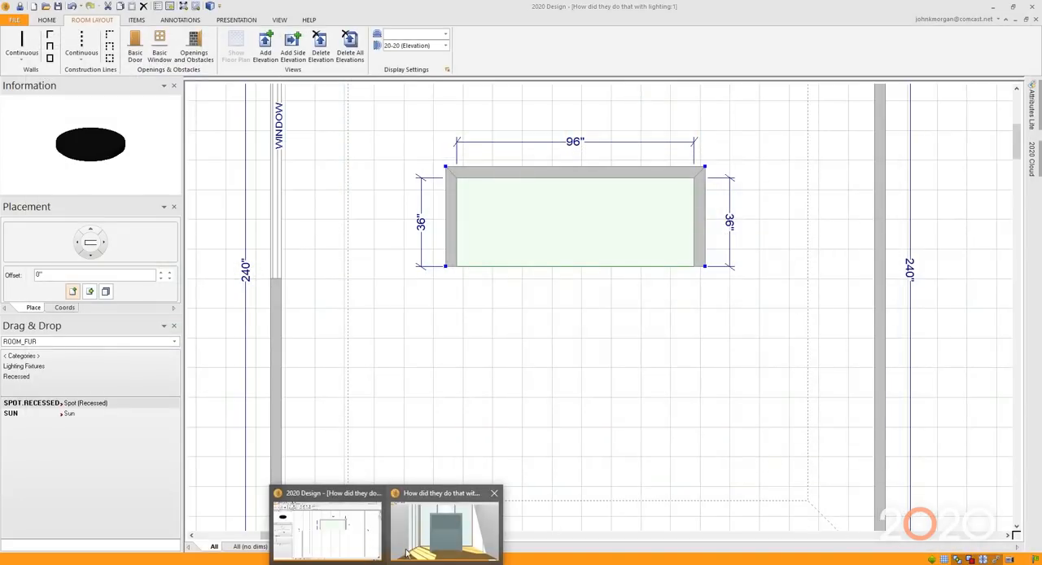
View the refreshed render with the ceiling slab matching the grey alcove walls.
click(444, 529)
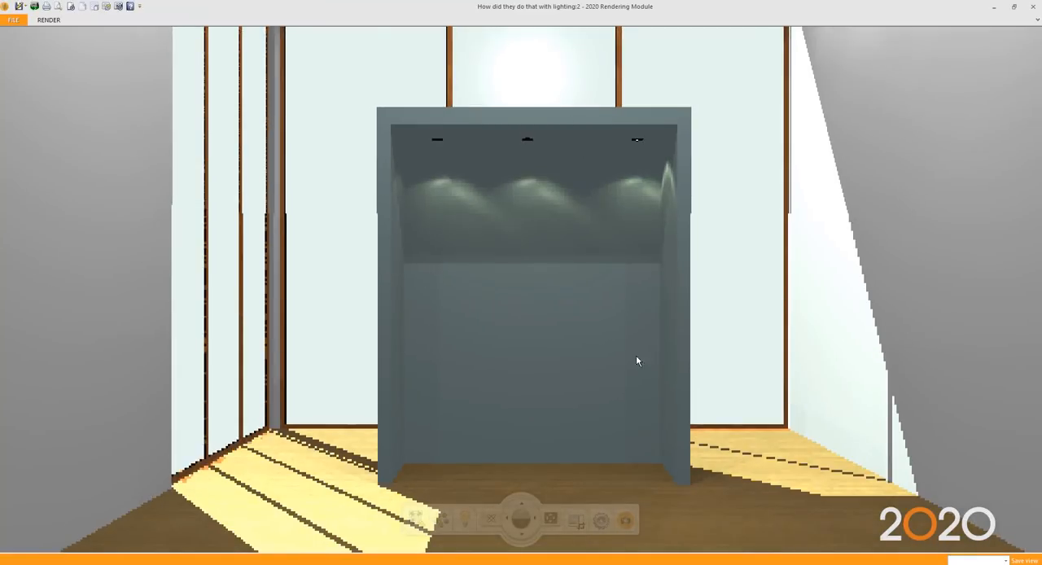
mouse_move(602, 377)
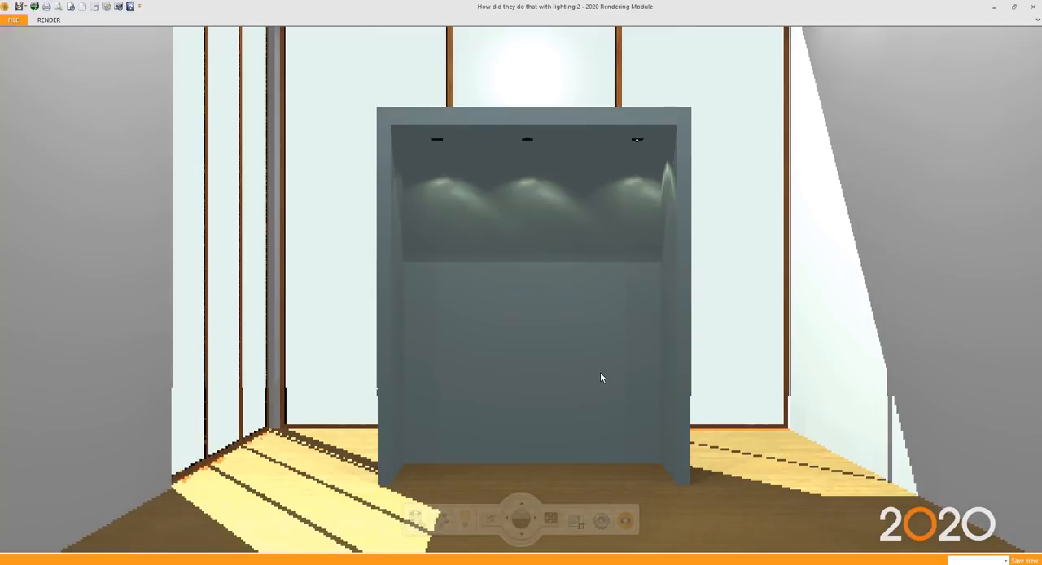